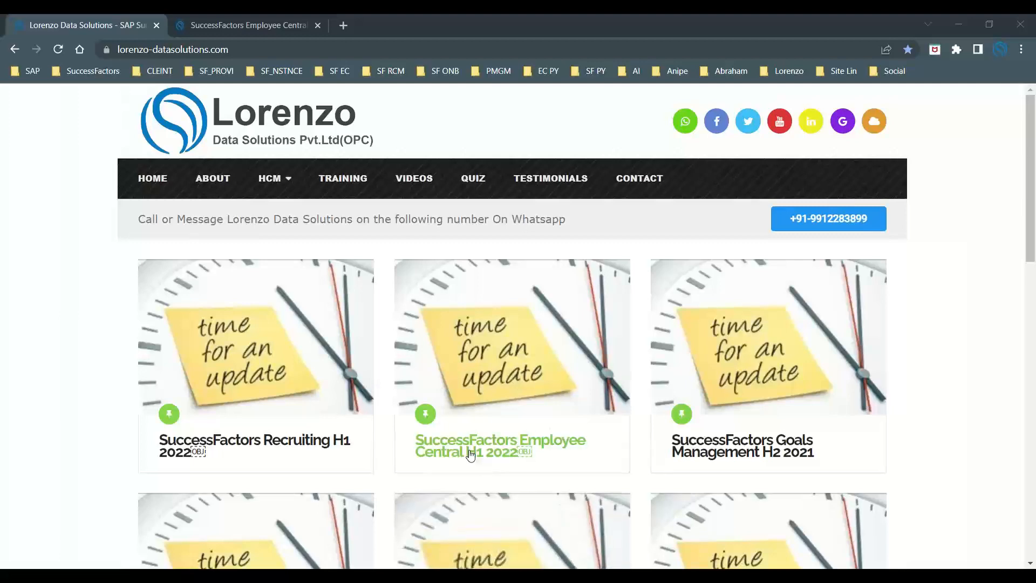
# Open the 'SuccessFactors Employee Central H1 2022' post from the listing page
pyautogui.click(500, 446)
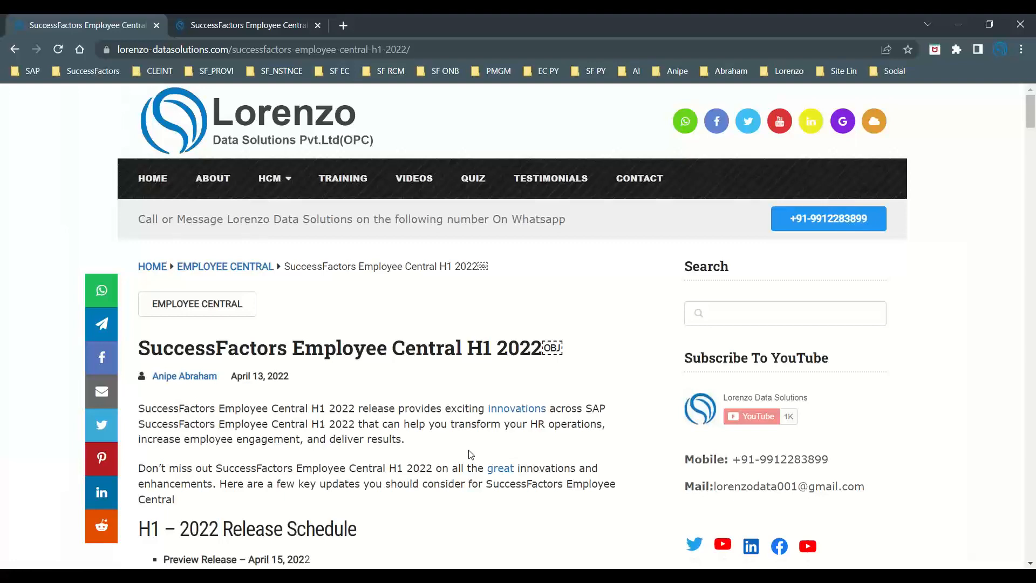
# Scroll to the H1 2022 release schedule and section 1, Alerts on the Latest Home Page
pyautogui.scroll(-3)
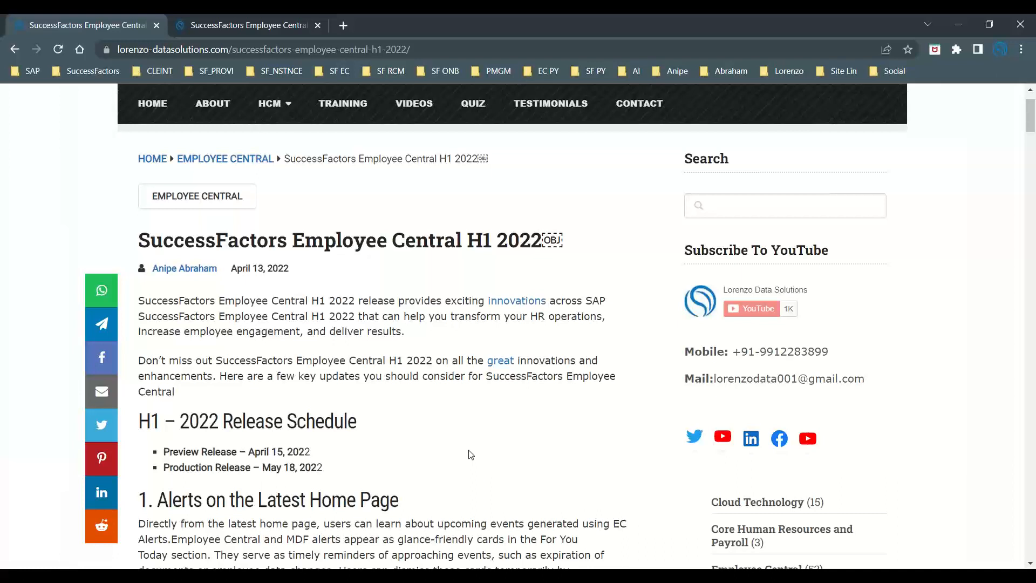
pyautogui.moveTo(799, 74)
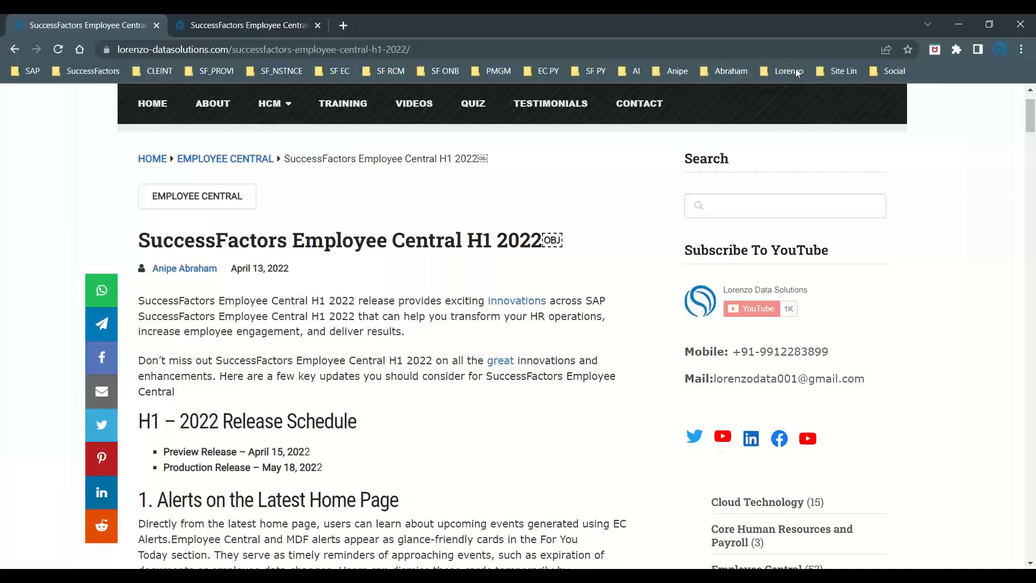
pyautogui.moveTo(418, 436)
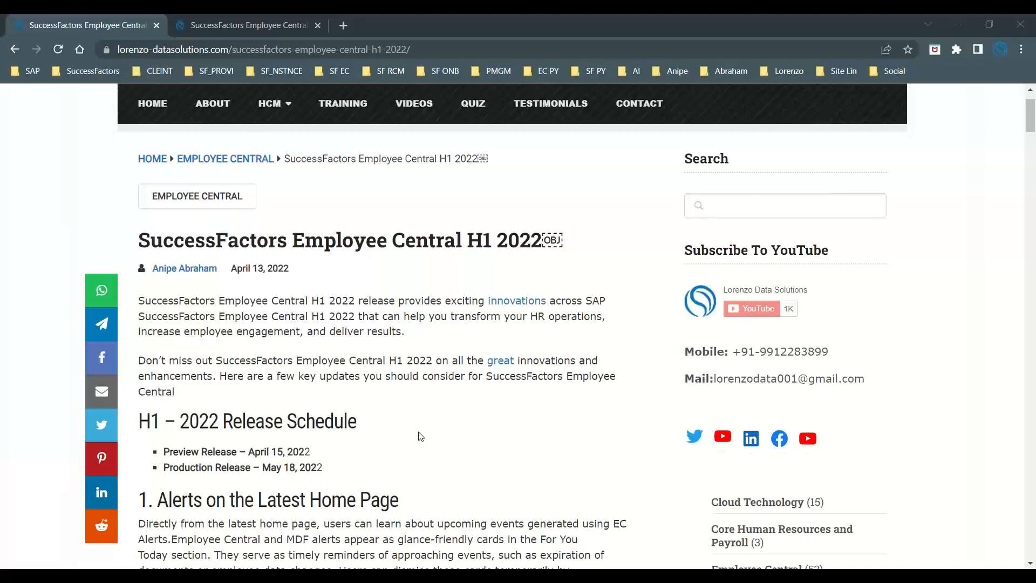
pyautogui.scroll(-3)
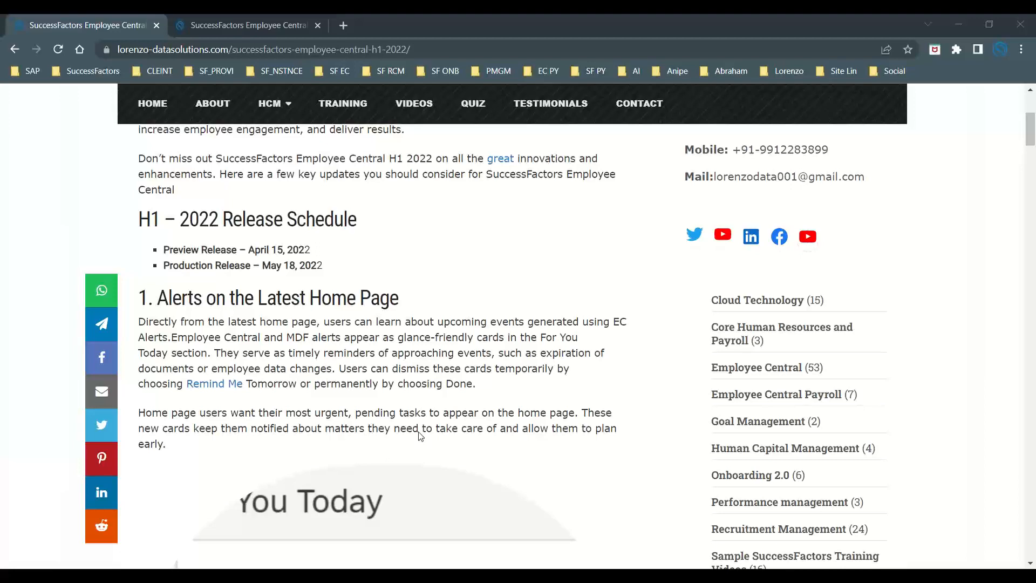
# Scroll past the For You Today alert card to the alerts Technical Details table (ECT-161925)
pyautogui.scroll(-3)
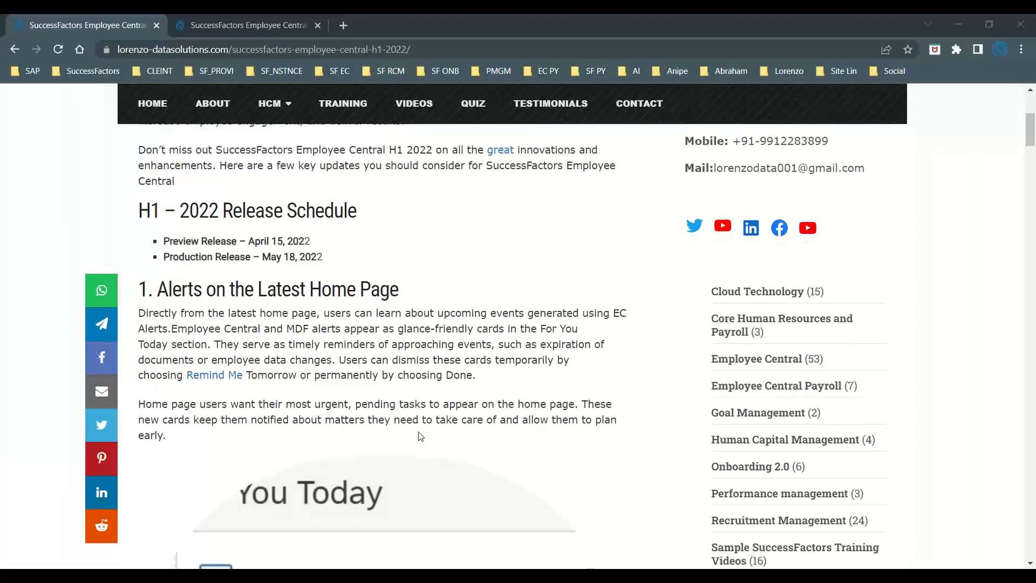
pyautogui.scroll(-3)
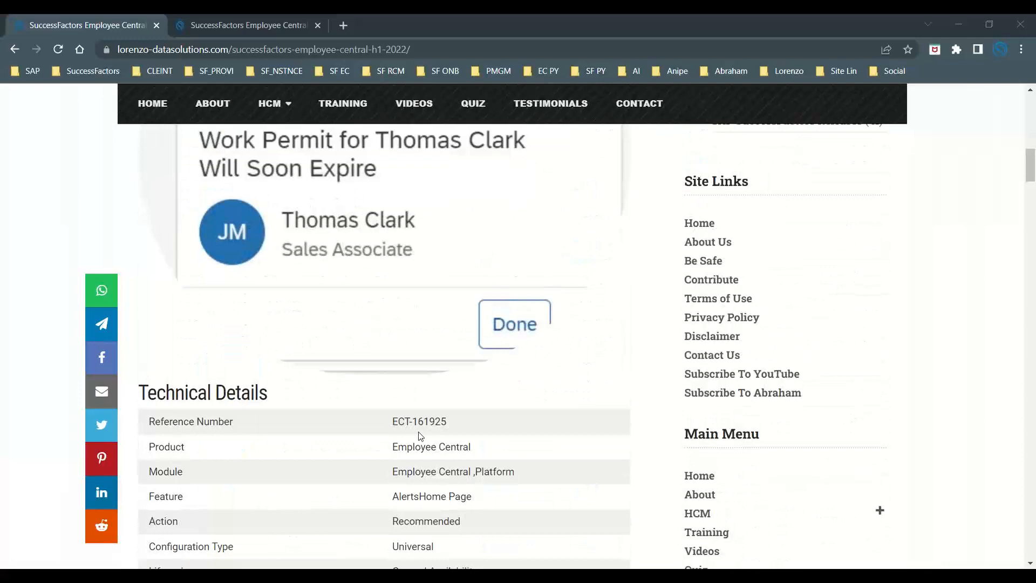
pyautogui.scroll(3)
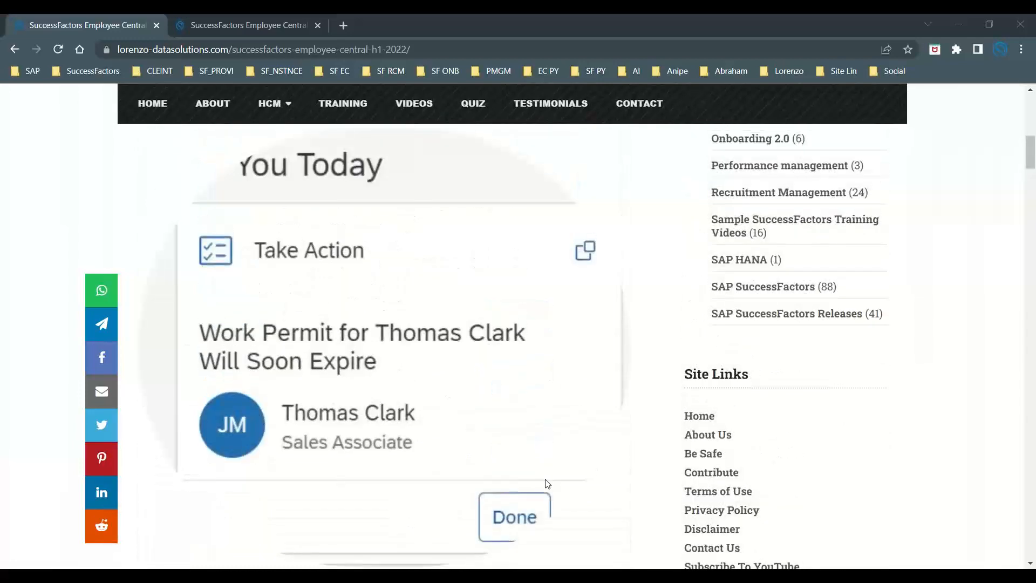
pyautogui.moveTo(547, 484)
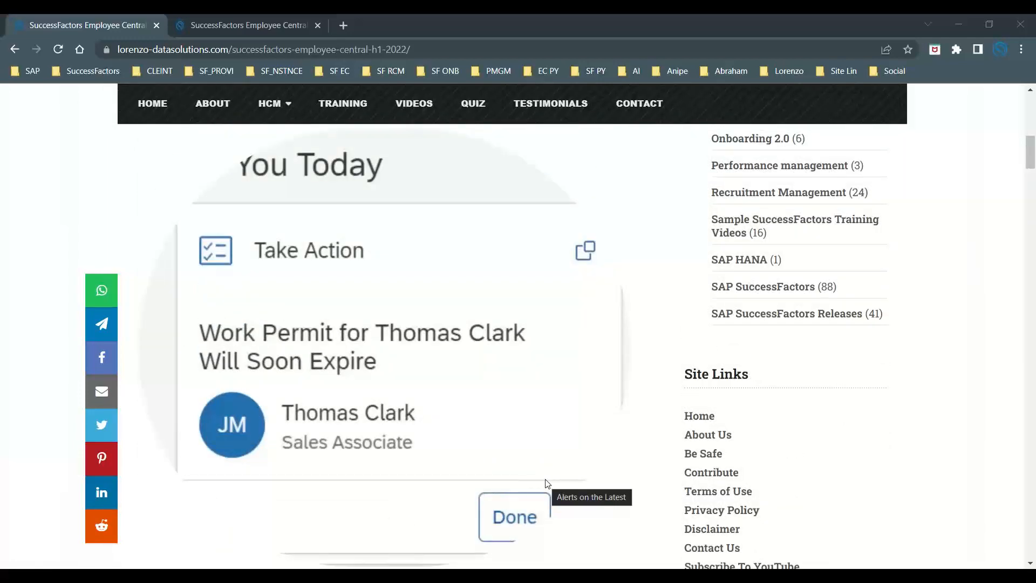
pyautogui.moveTo(622, 522)
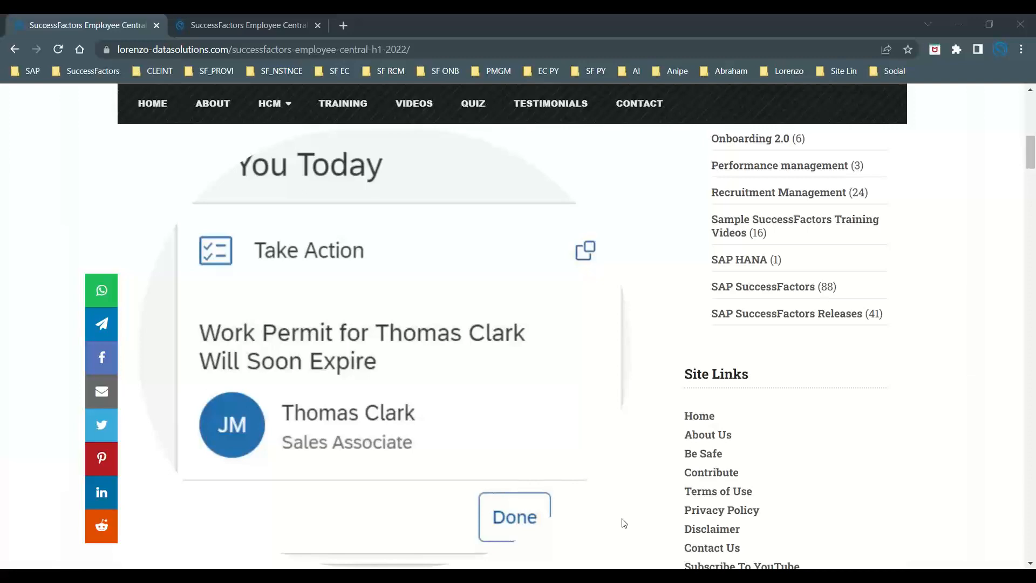
pyautogui.scroll(-3)
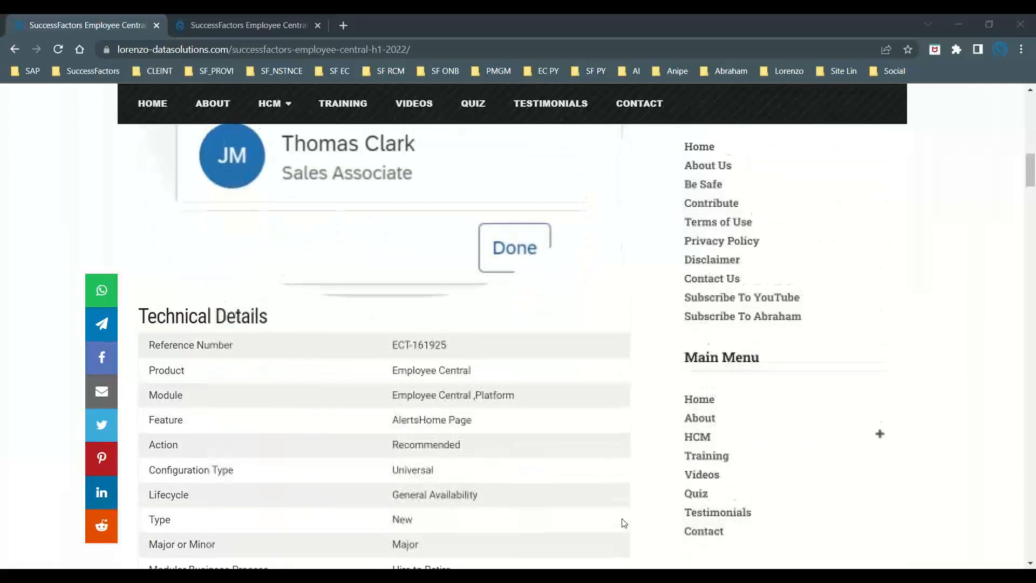
pyautogui.scroll(-3)
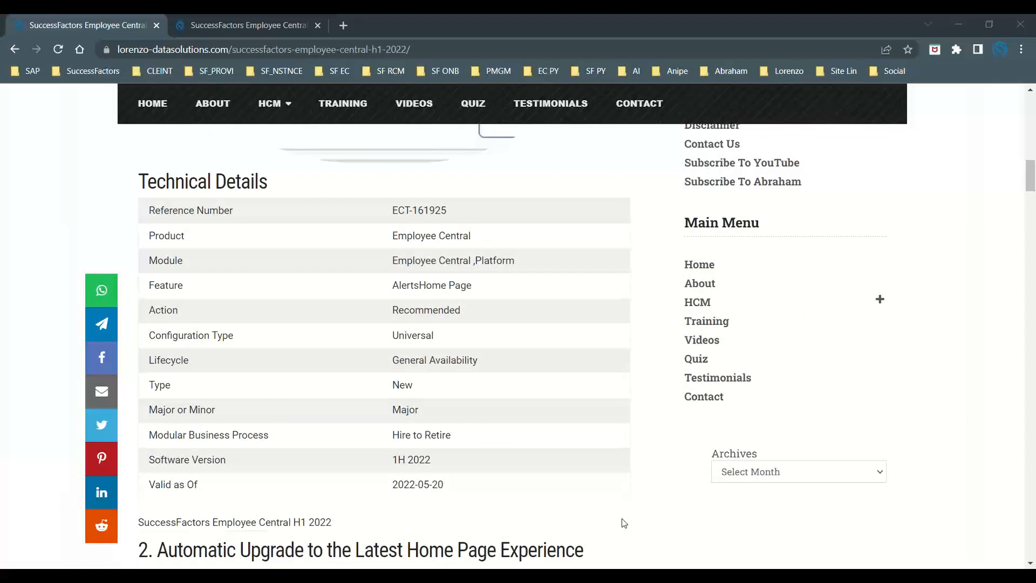
pyautogui.moveTo(392, 481)
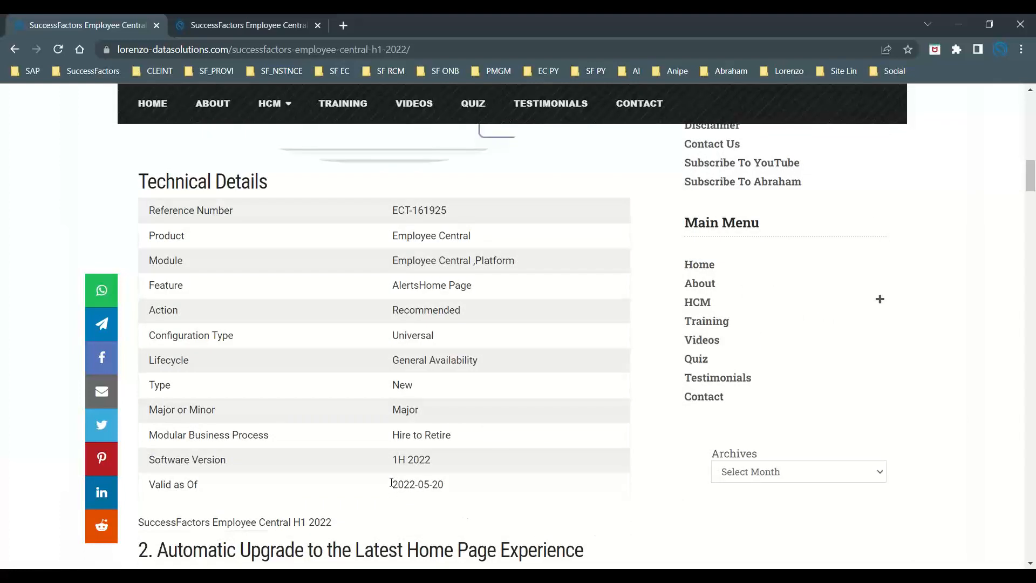
# Highlight the Valid as Of date 2022-05-20 and the Module value Employee Central, Platform
pyautogui.doubleClick(417, 483)
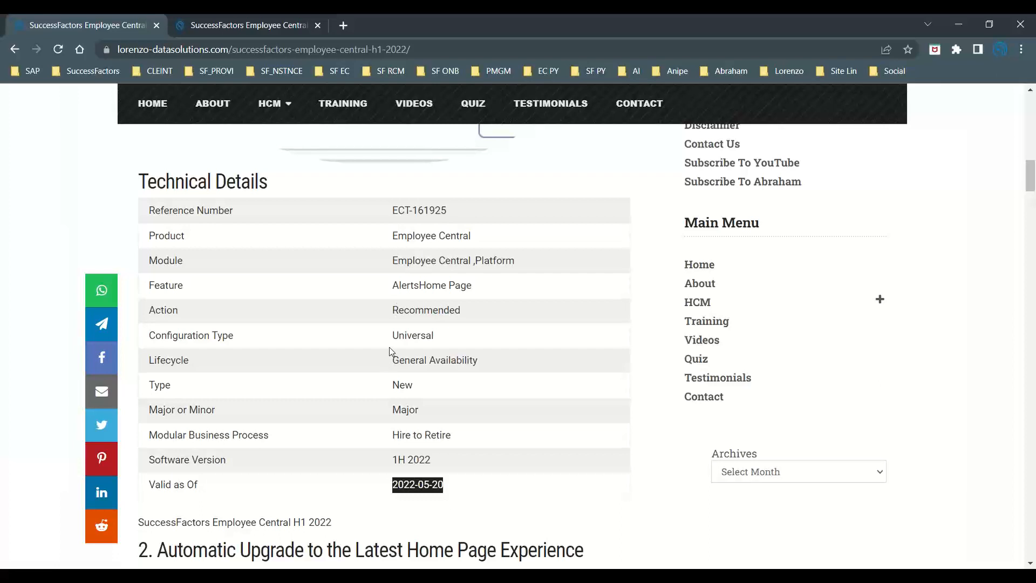
pyautogui.doubleClick(413, 335)
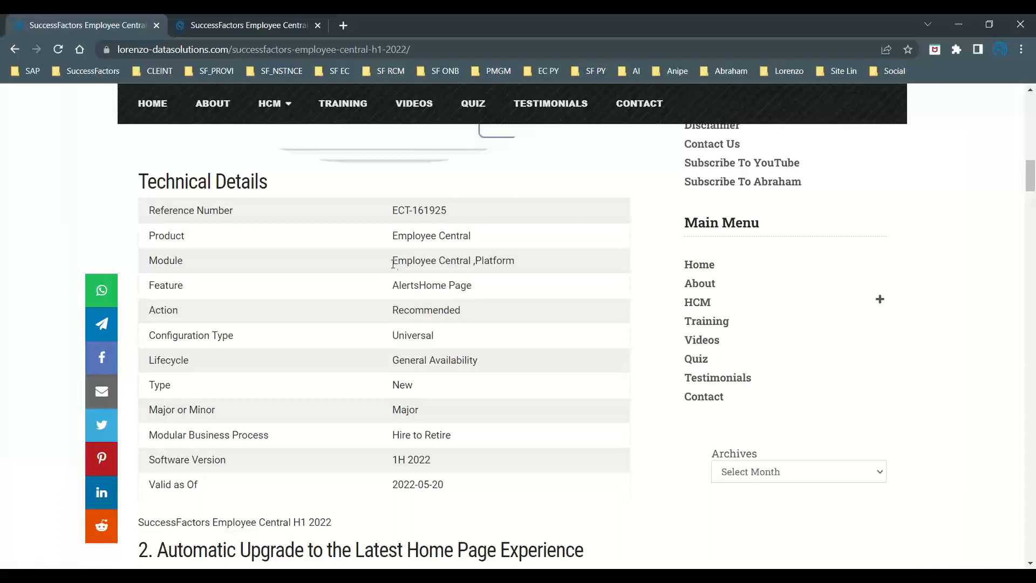
pyautogui.doubleClick(429, 260)
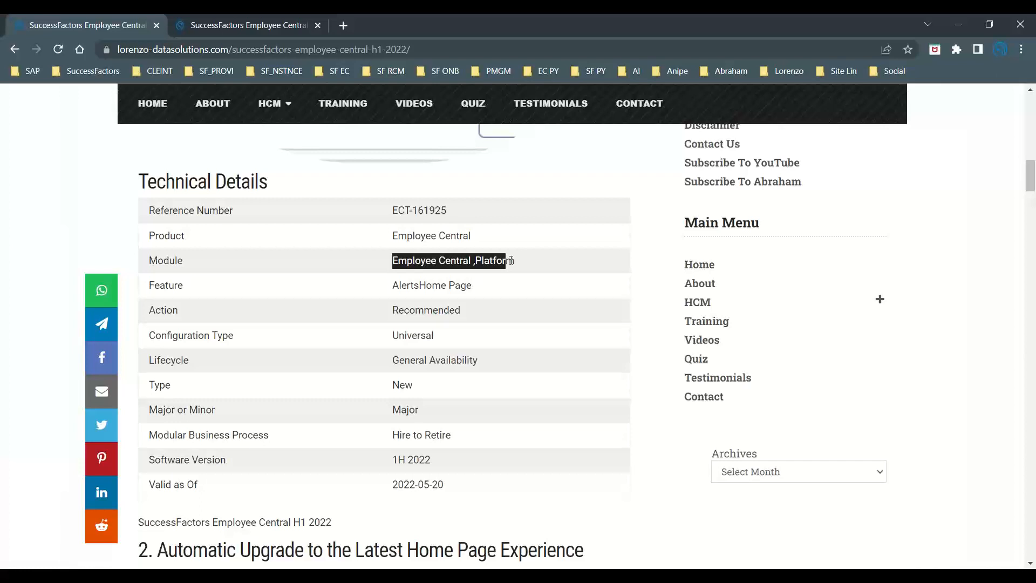
pyautogui.scroll(-3)
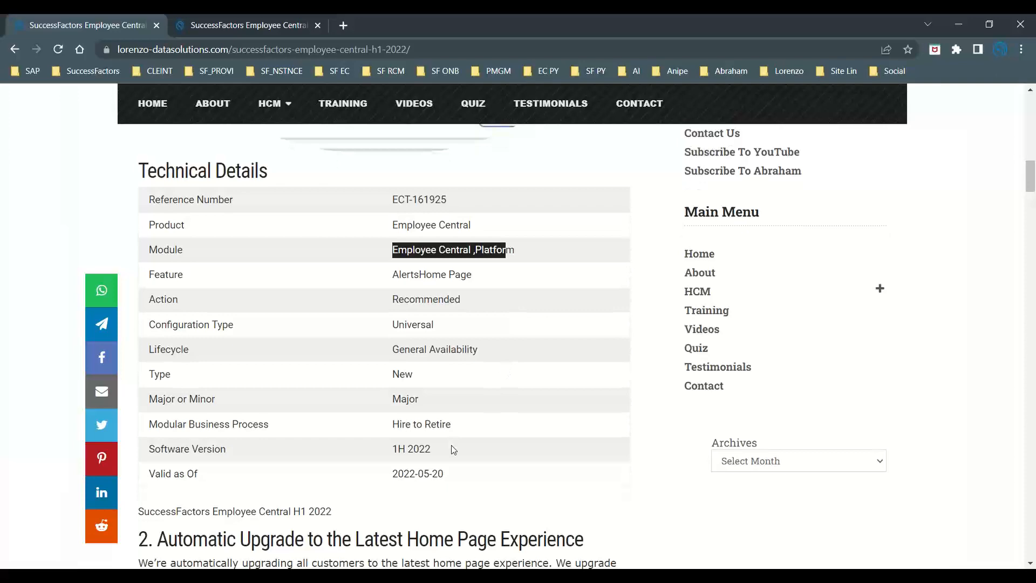
# Scroll down to the Home Page feature's WEF-16814 Technical Details, clearing a highlighted phrase
pyautogui.scroll(-3)
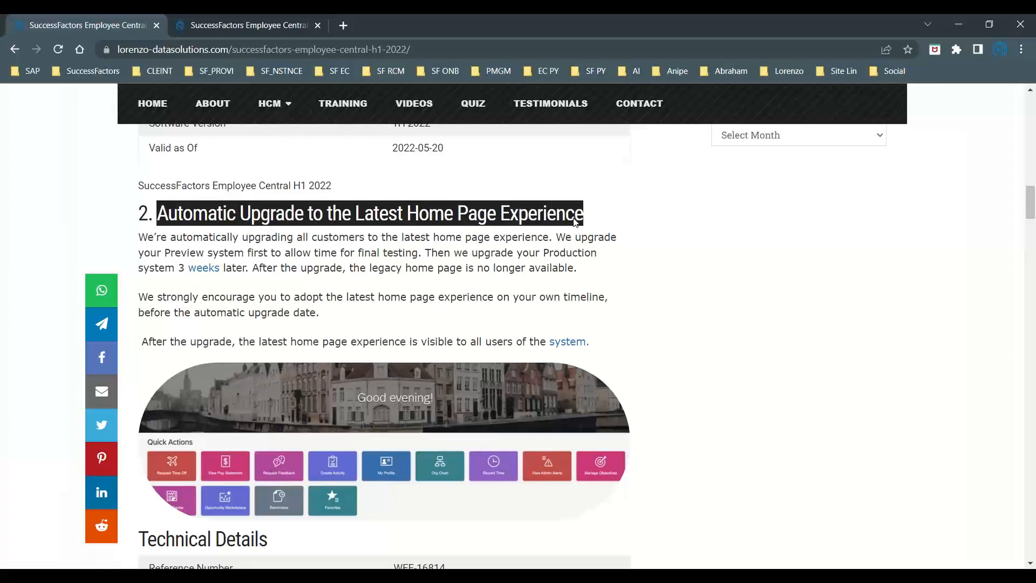
pyautogui.moveTo(486, 261)
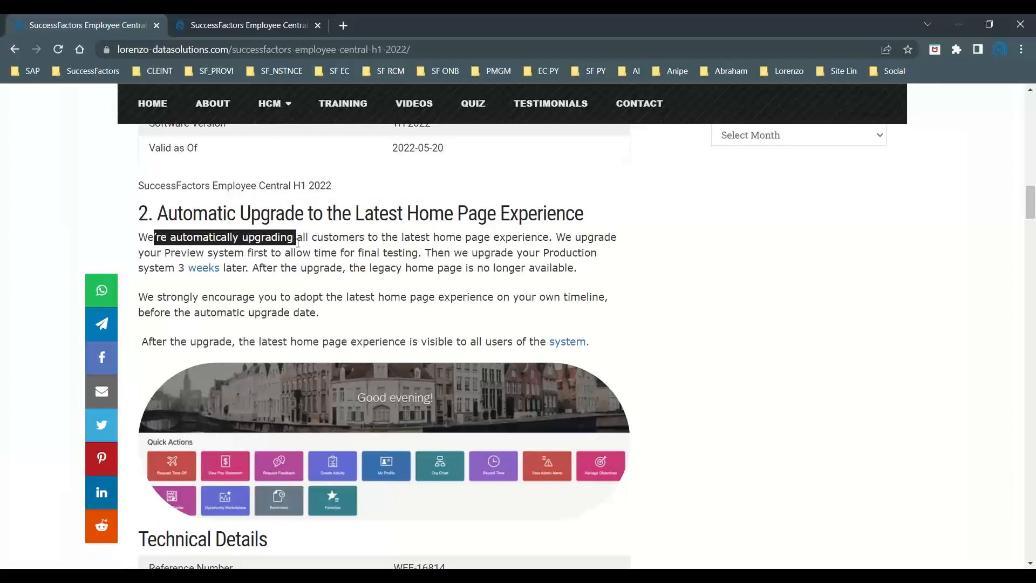
pyautogui.moveTo(363, 284)
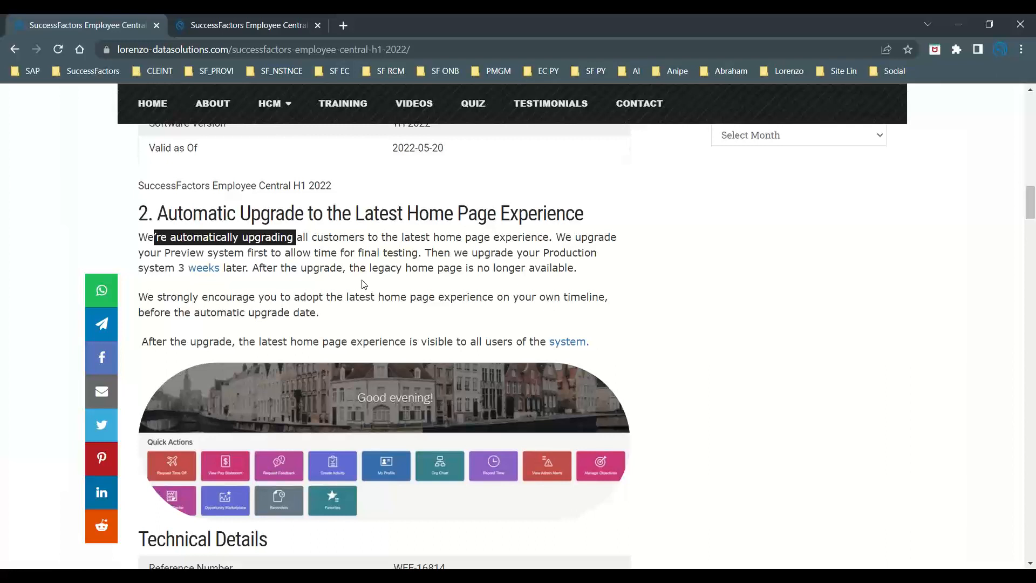
pyautogui.click(362, 284)
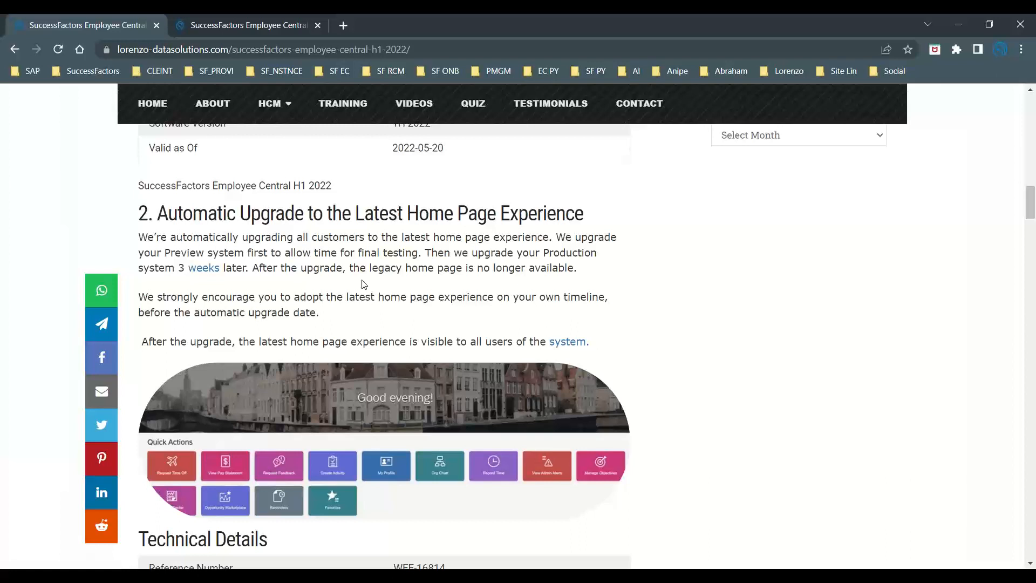
pyautogui.scroll(-3)
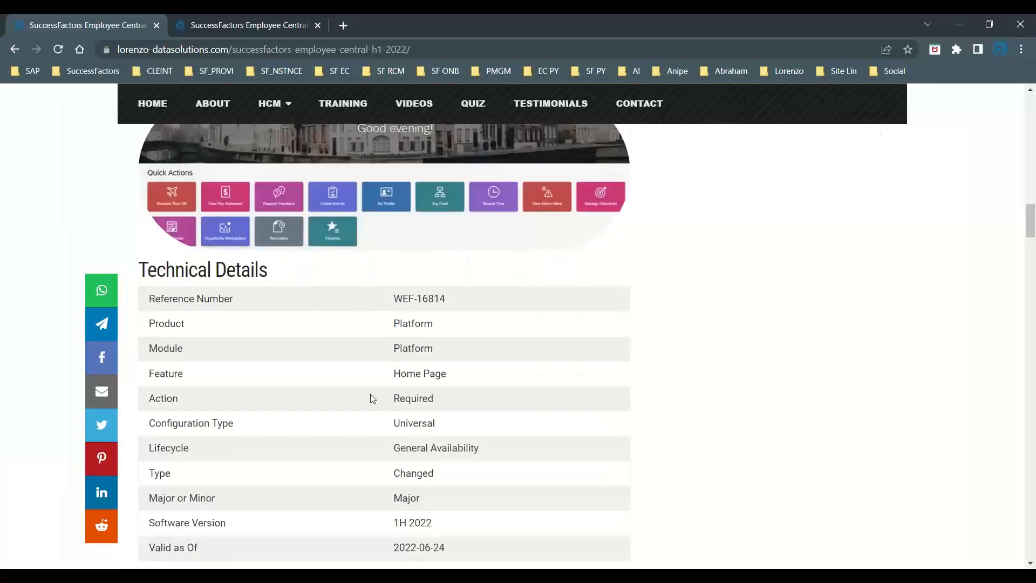
pyautogui.scroll(-3)
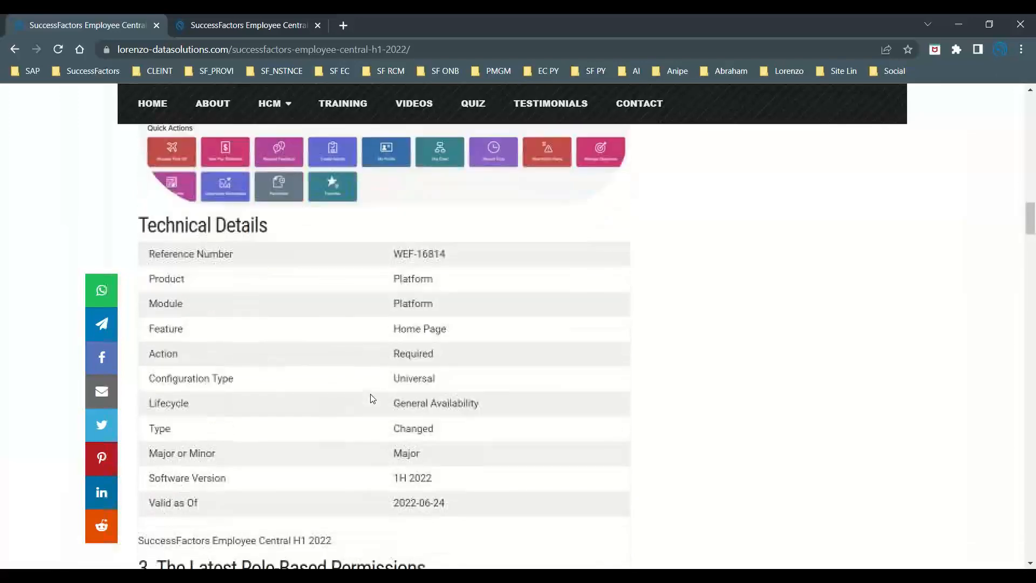
pyautogui.scroll(-3)
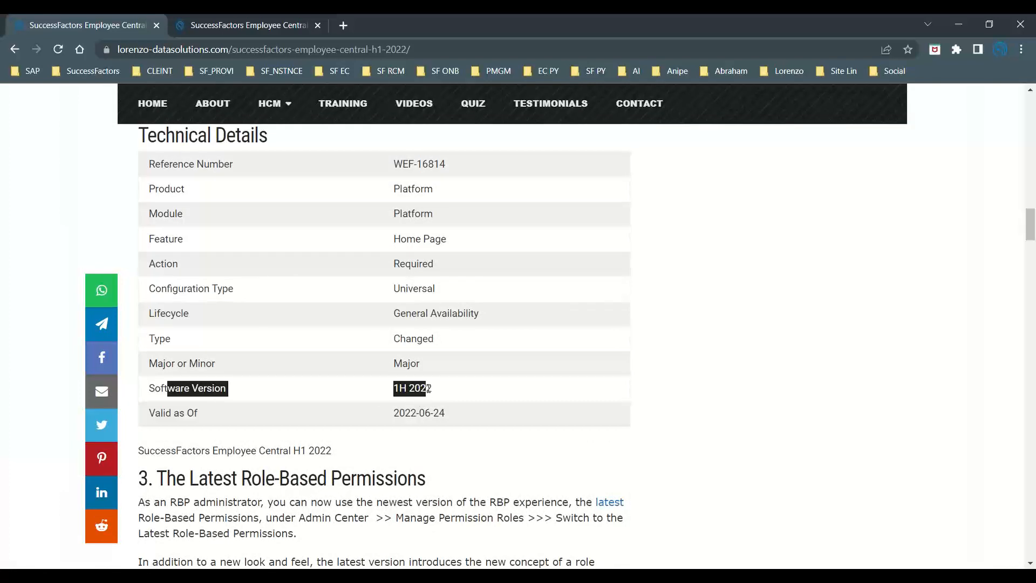
# Highlight the Valid as Of date 2022-06-24 and bring section 3, The Latest Role-Based Permissions, into view
pyautogui.doubleClick(419, 412)
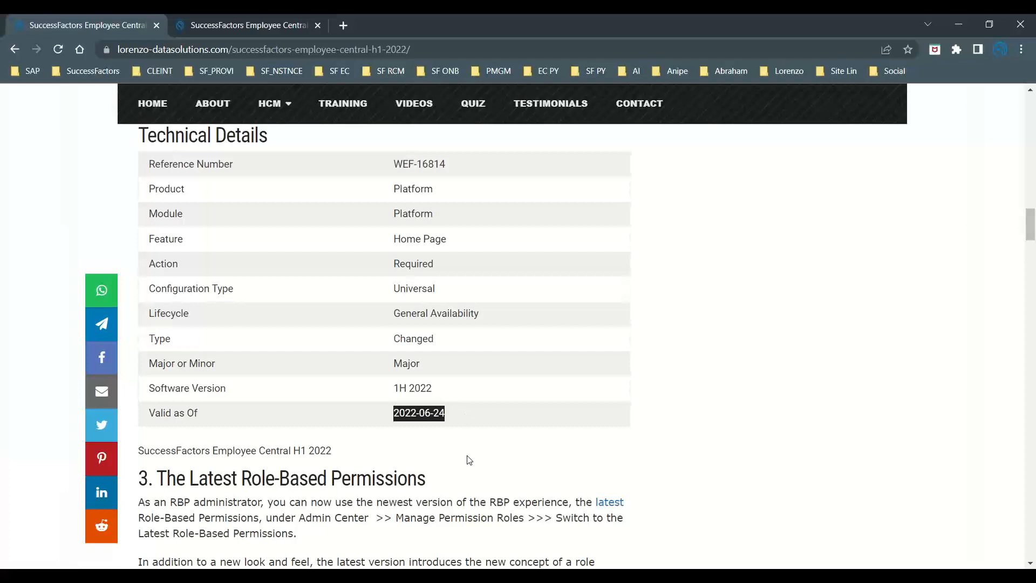
pyautogui.click(467, 460)
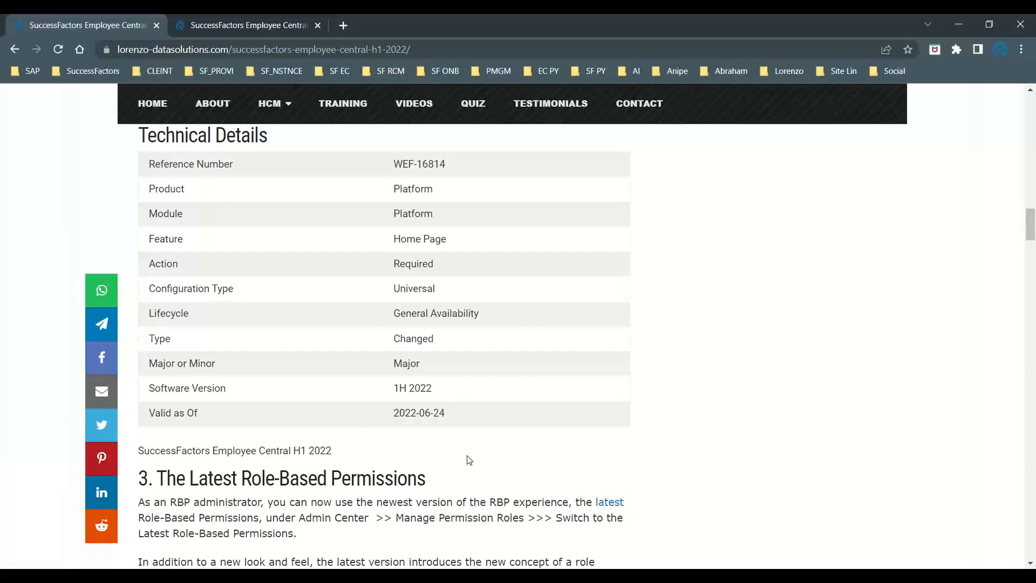
pyautogui.doubleClick(404, 412)
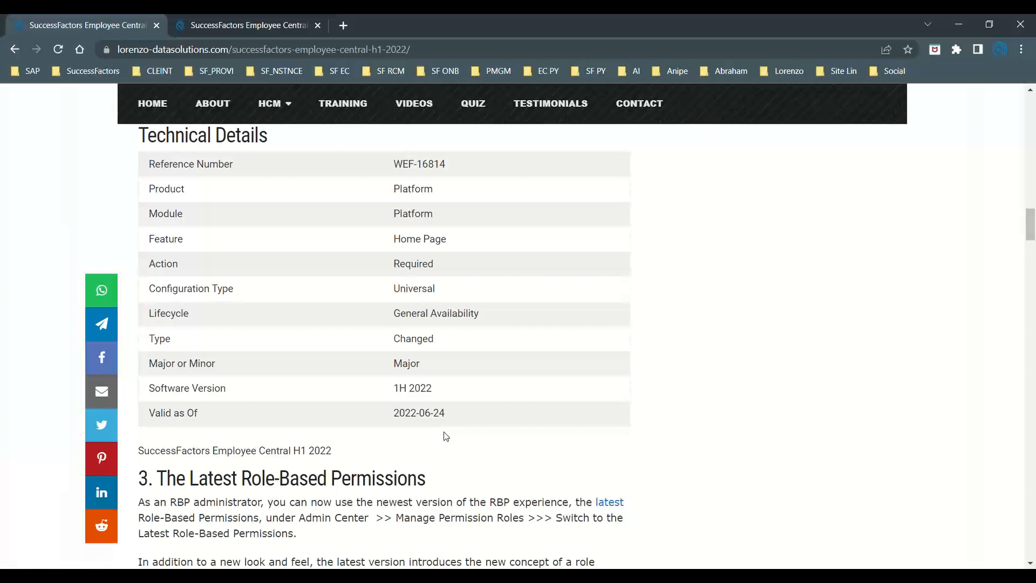
pyautogui.doubleClick(404, 412)
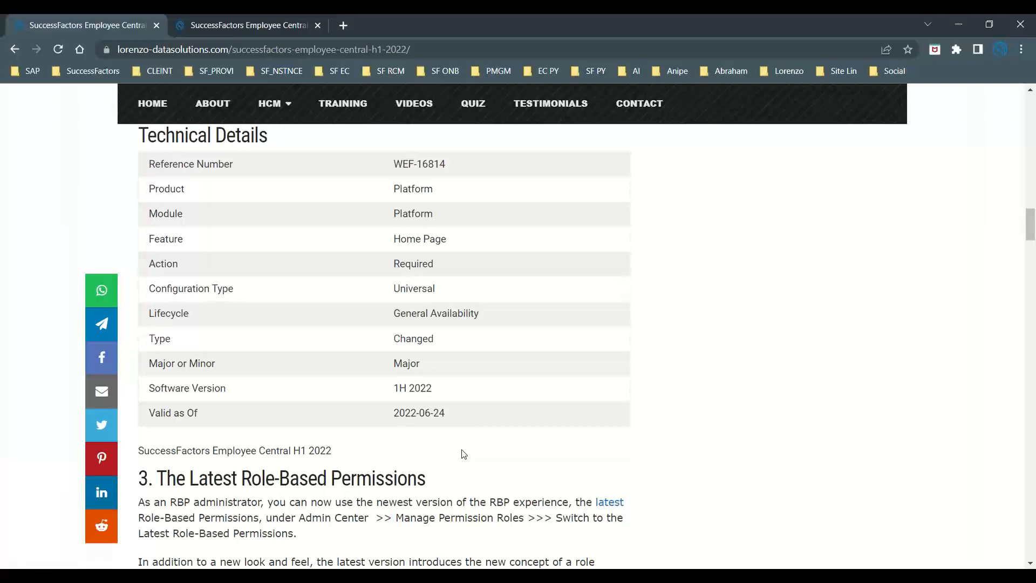
pyautogui.scroll(-3)
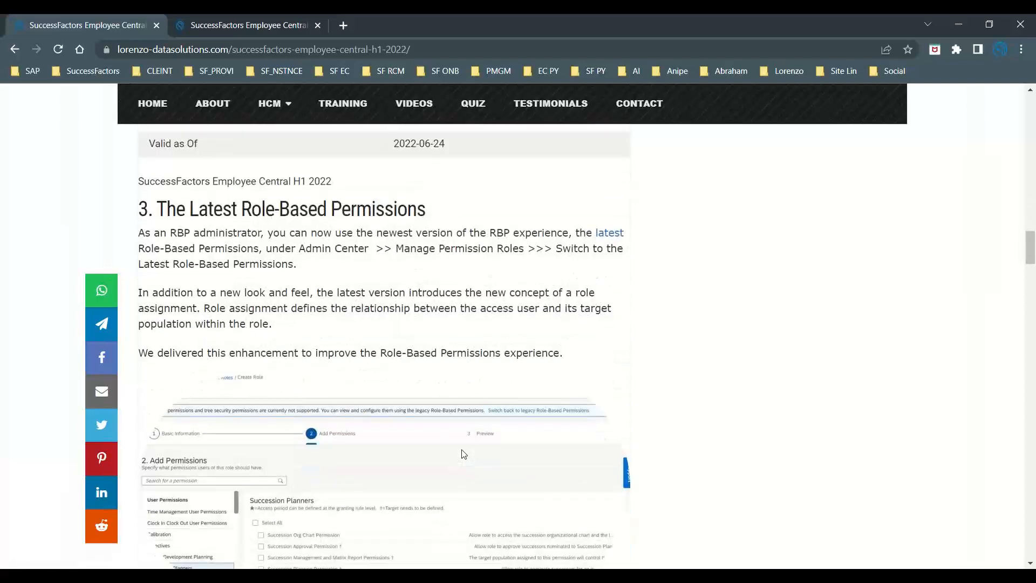
pyautogui.moveTo(461, 454)
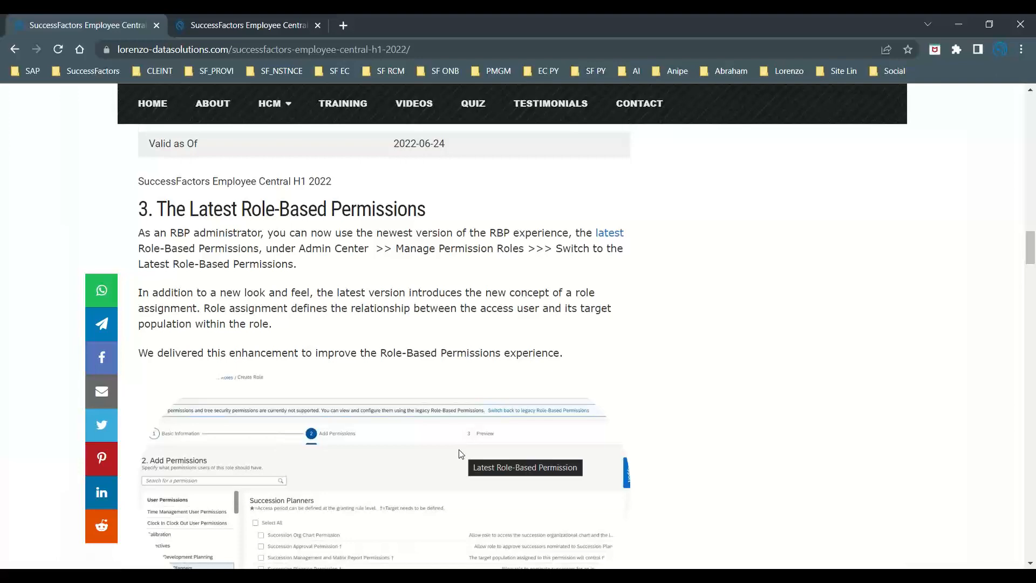
# Scroll slightly so the full Add Permissions screenshot under section 3 is visible
pyautogui.scroll(-3)
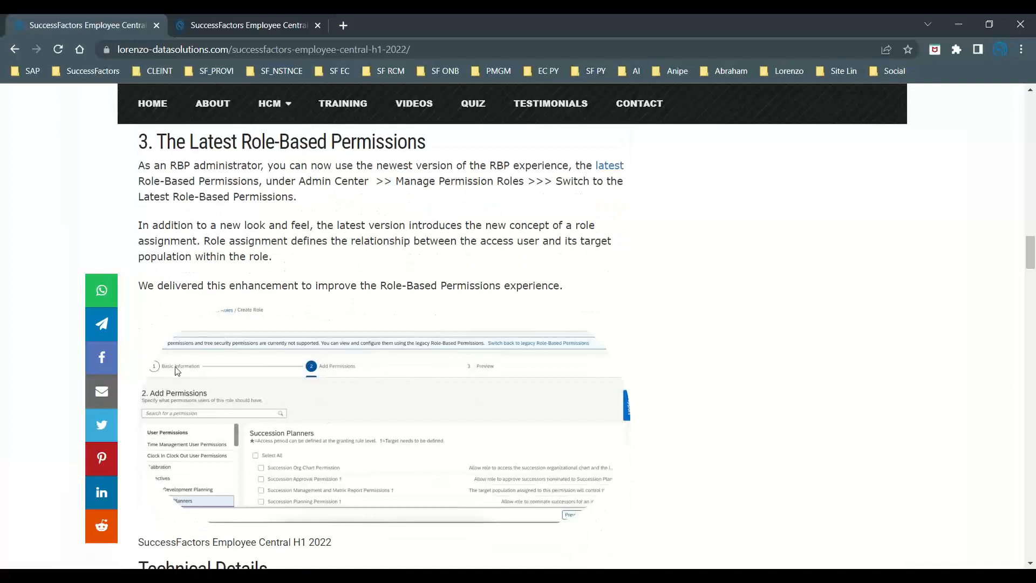
pyautogui.moveTo(337, 333)
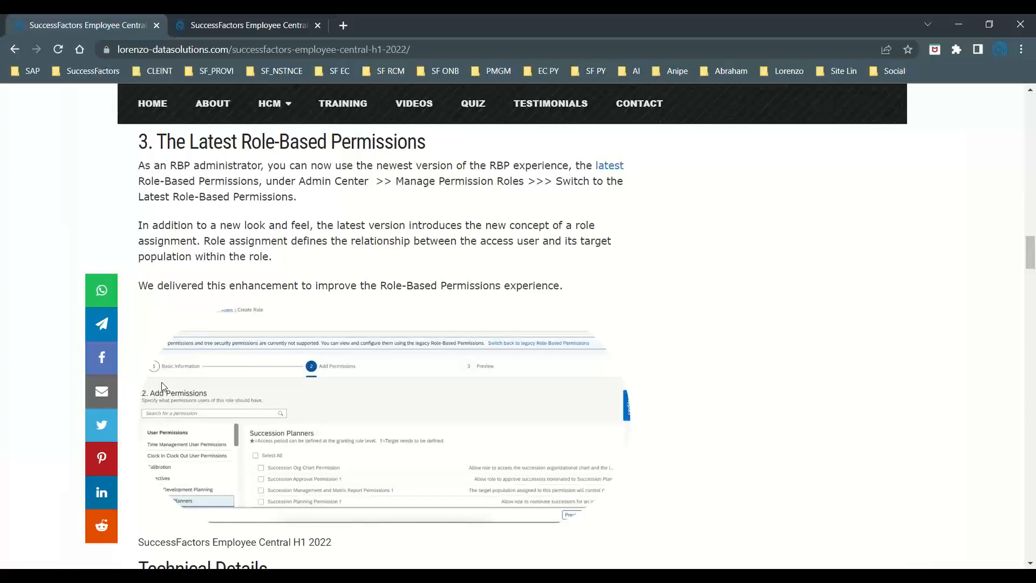
pyautogui.moveTo(591, 524)
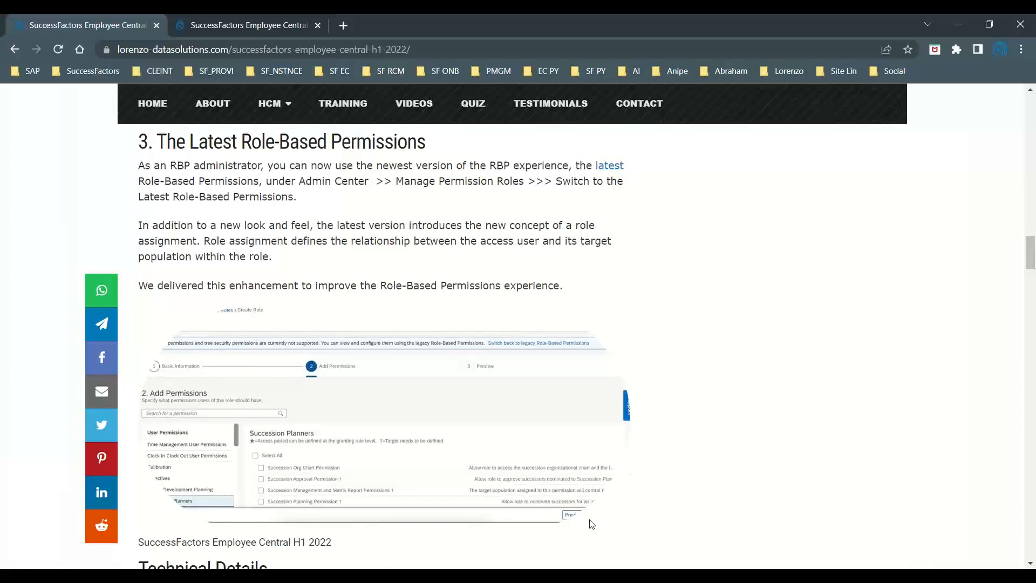
pyautogui.moveTo(218, 376)
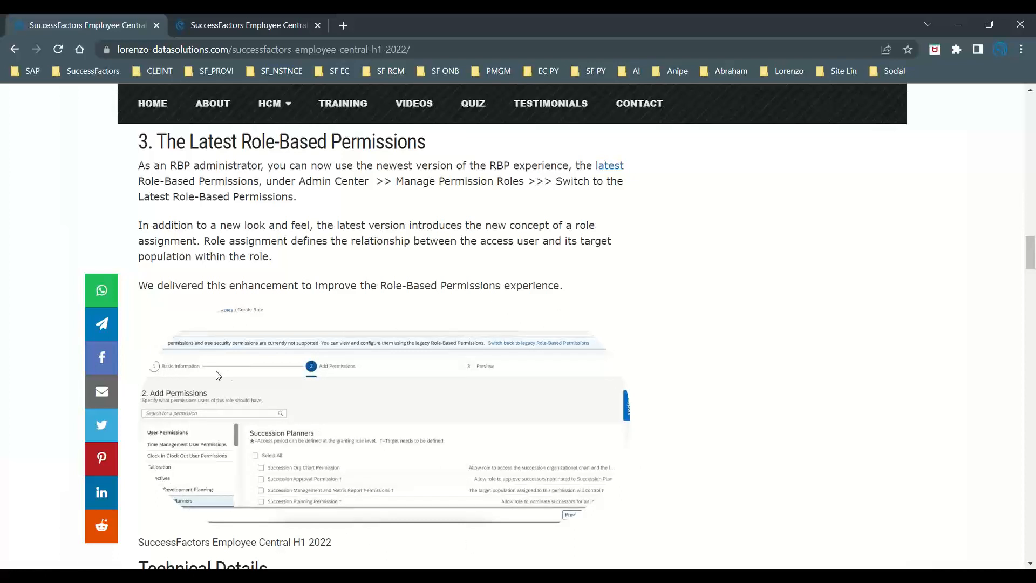
pyautogui.moveTo(533, 451)
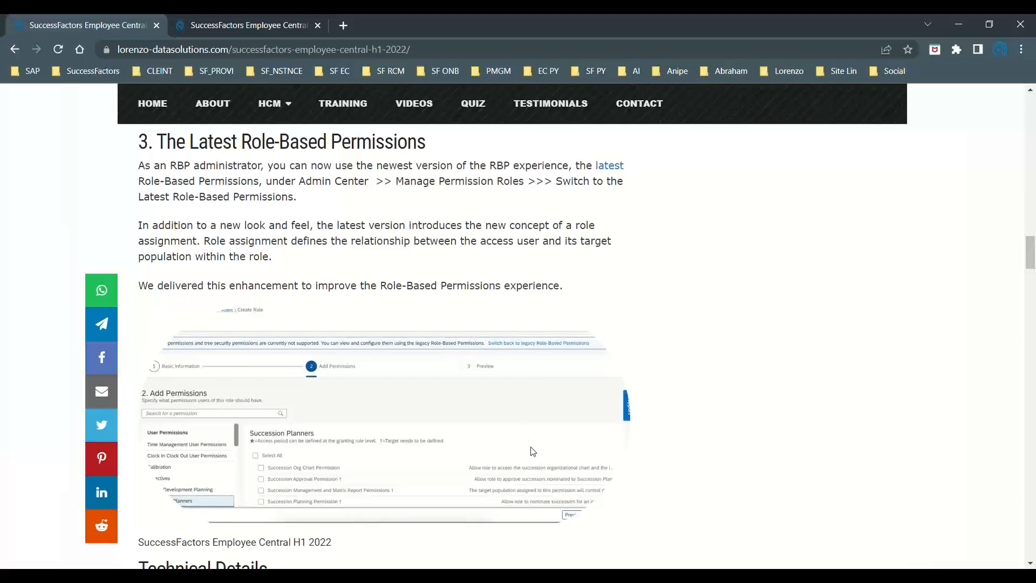
pyautogui.moveTo(672, 507)
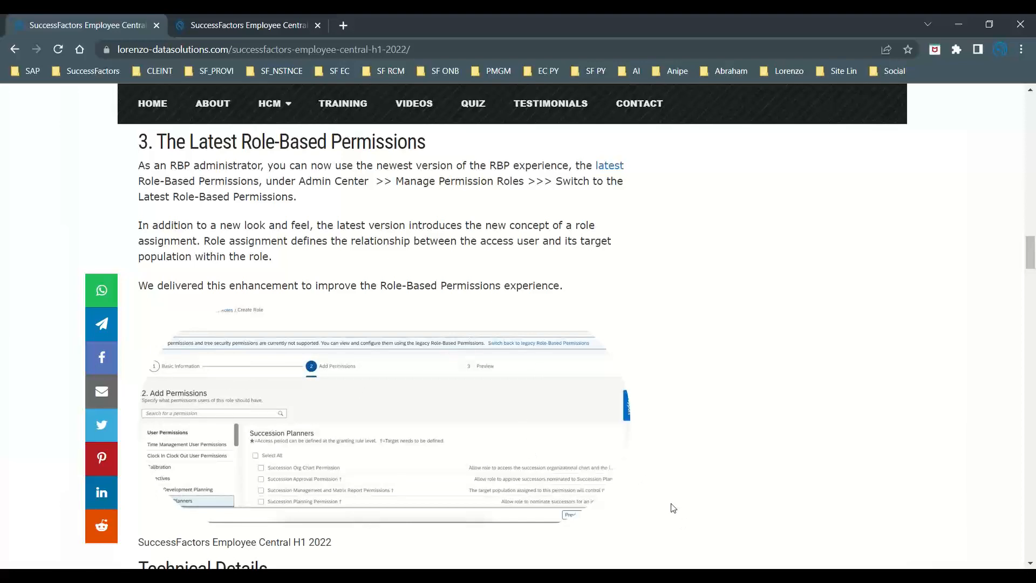
# Scroll to the PLA-29347 Technical Details table and mark its Valid as Of date 2022-05-20
pyautogui.scroll(-3)
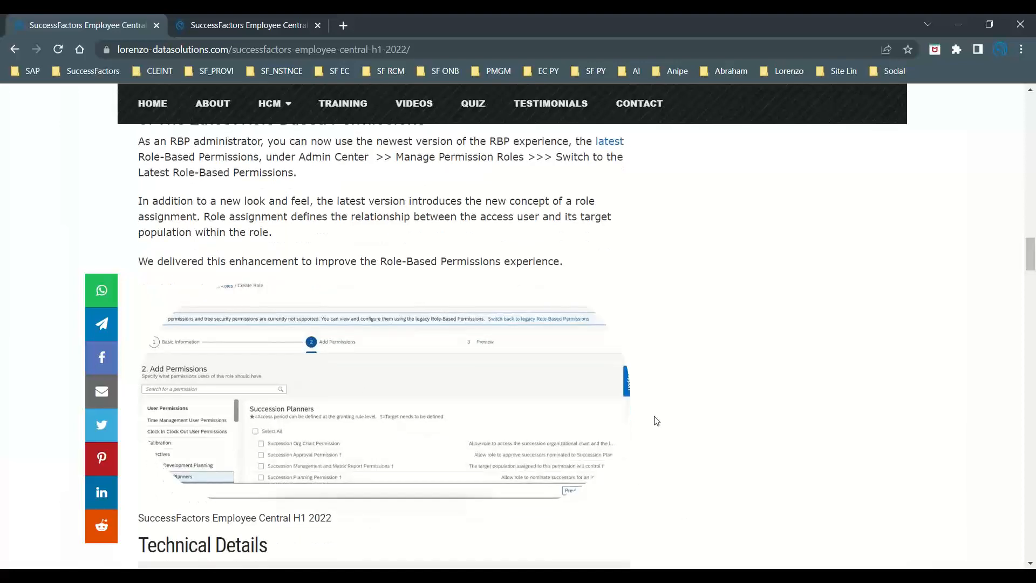
pyautogui.scroll(-3)
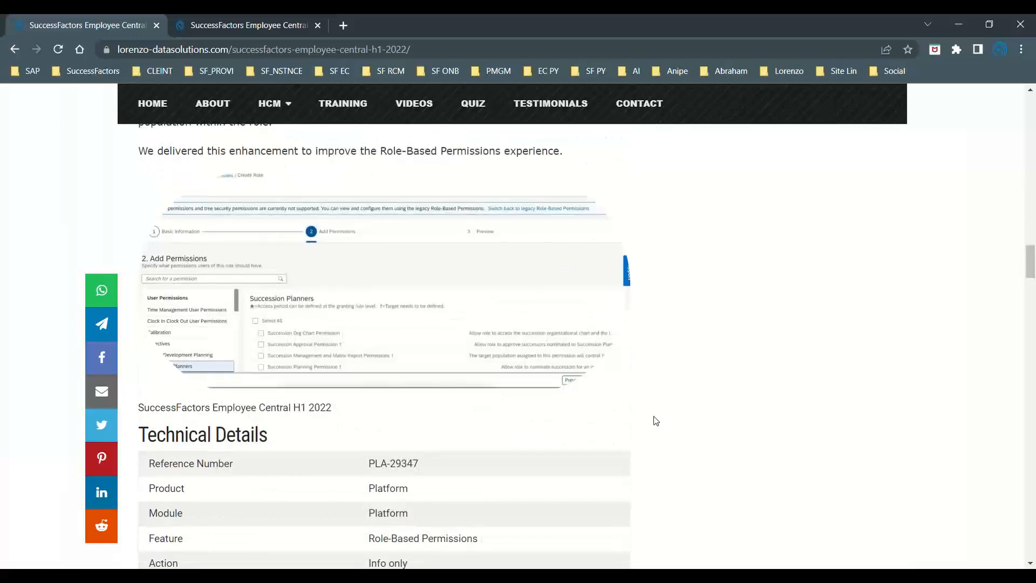
pyautogui.scroll(-3)
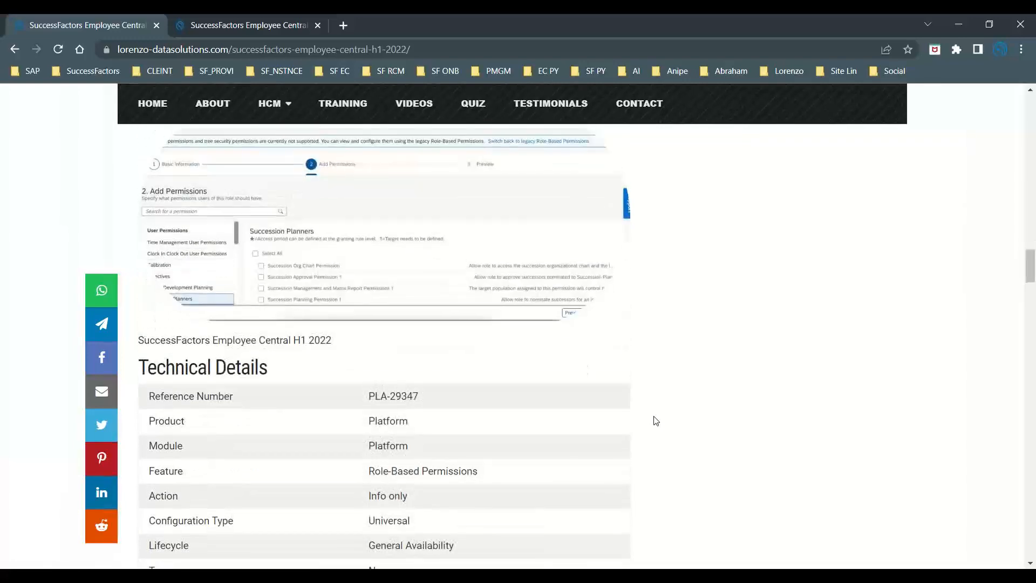
pyautogui.scroll(-3)
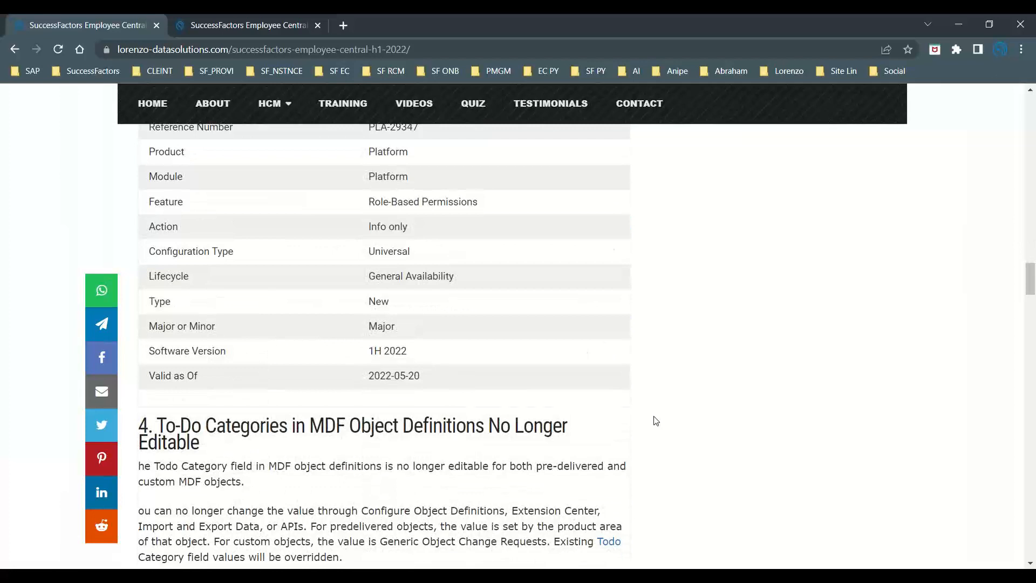
pyautogui.scroll(3)
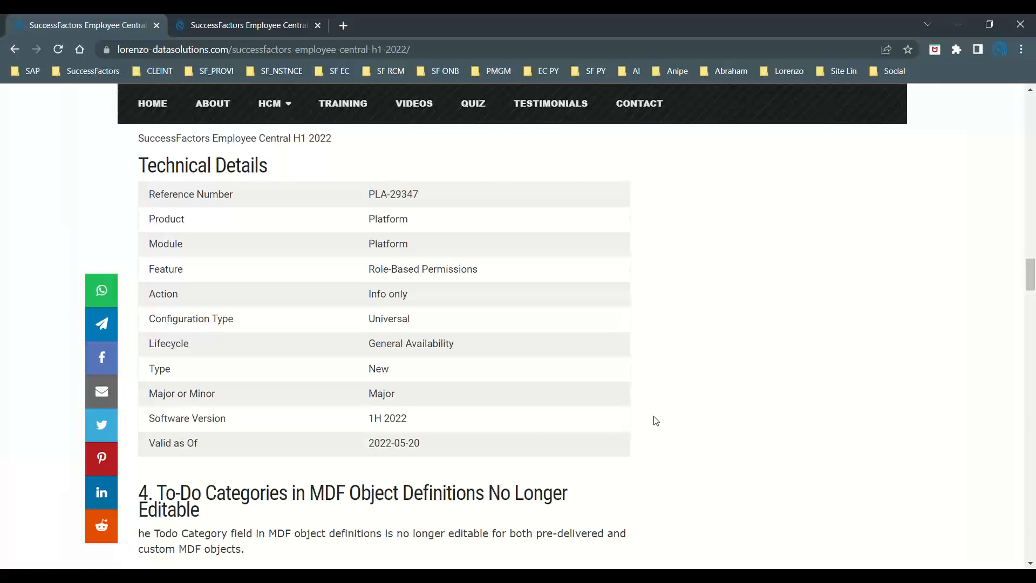
pyautogui.moveTo(578, 466)
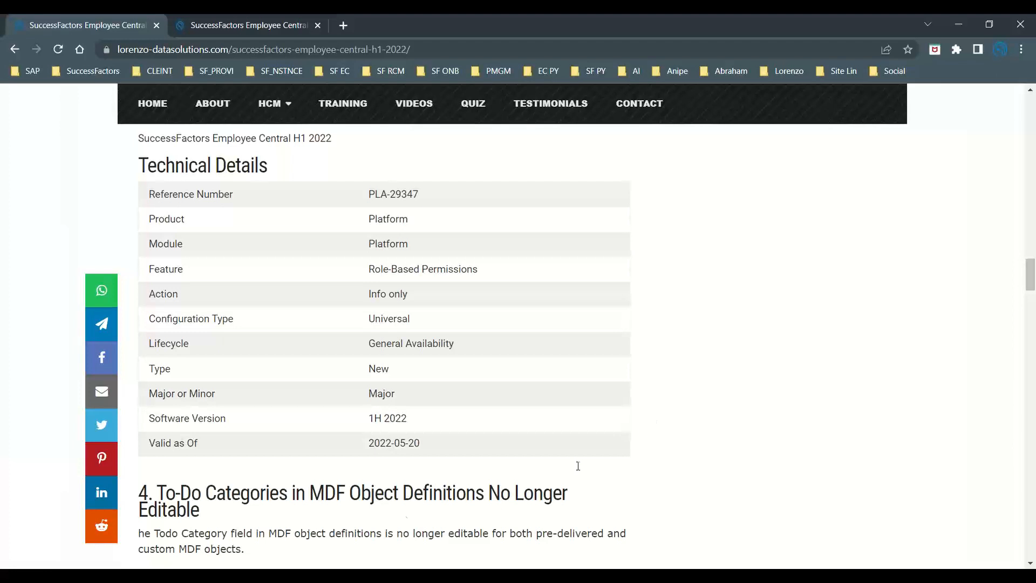
pyautogui.doubleClick(393, 443)
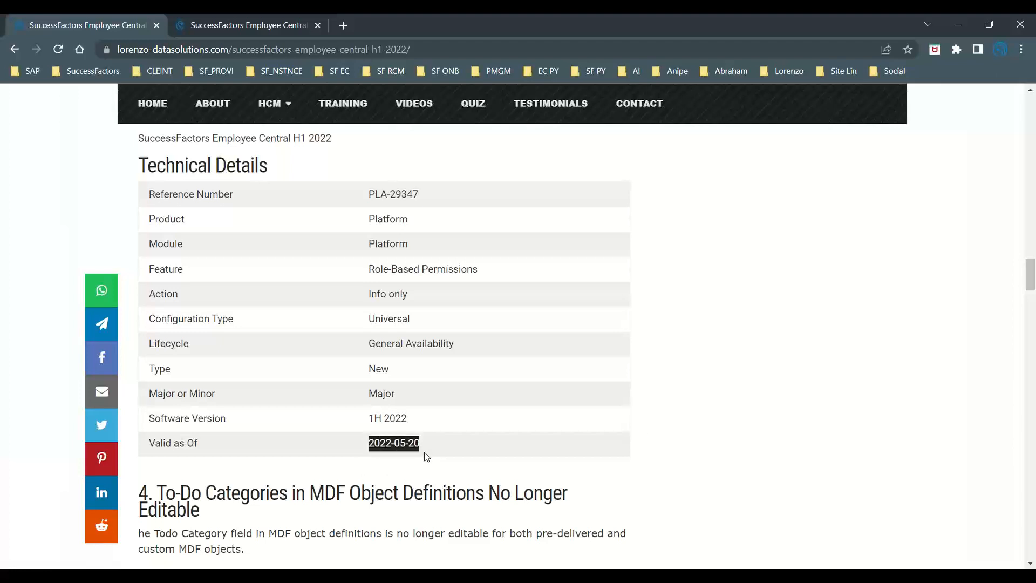
pyautogui.moveTo(454, 470)
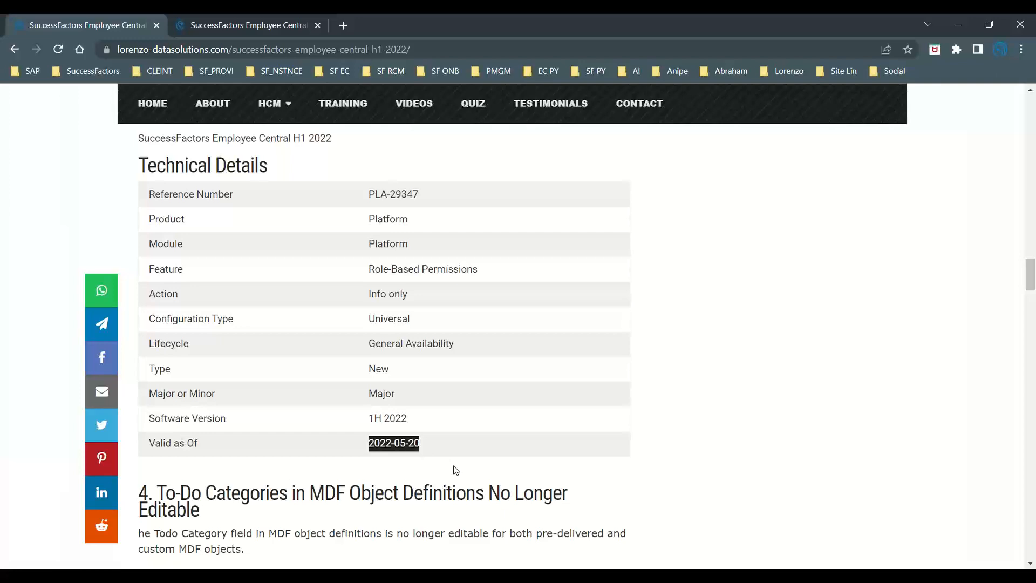
# Scroll through section 4 on read-only To-Do Categories and its screenshot
pyautogui.scroll(-3)
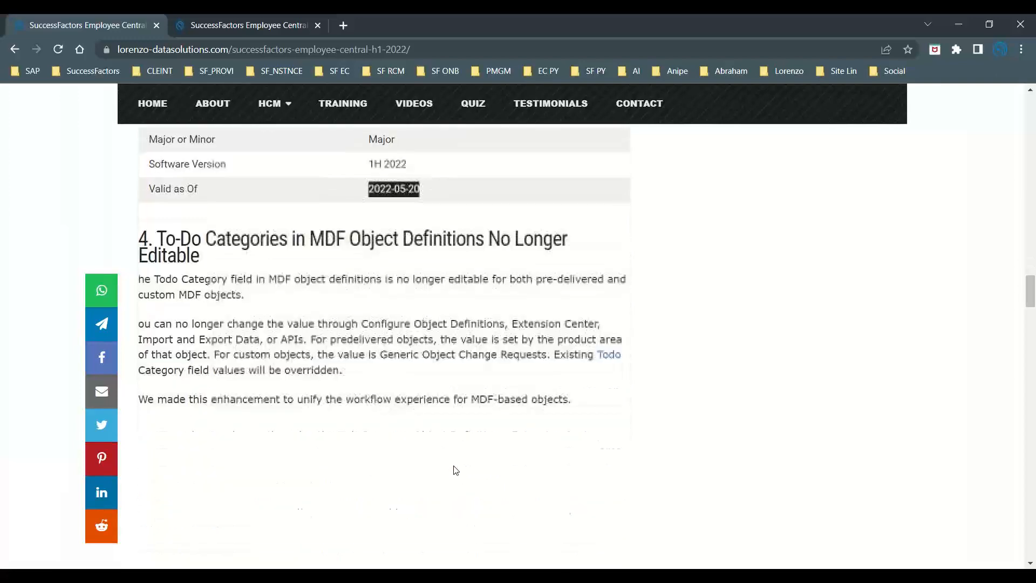
pyautogui.scroll(-3)
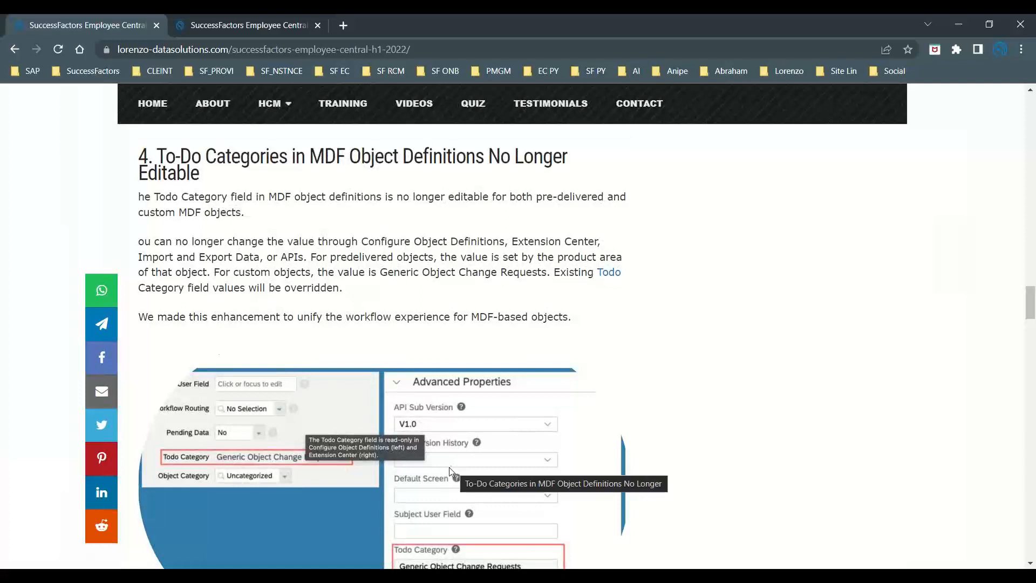
pyautogui.moveTo(360, 228)
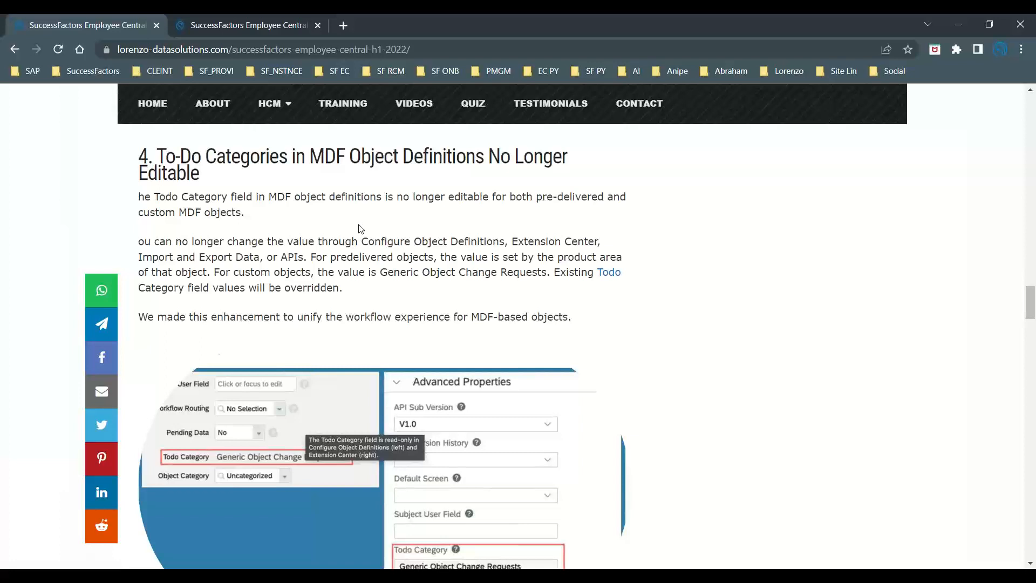
pyautogui.scroll(-3)
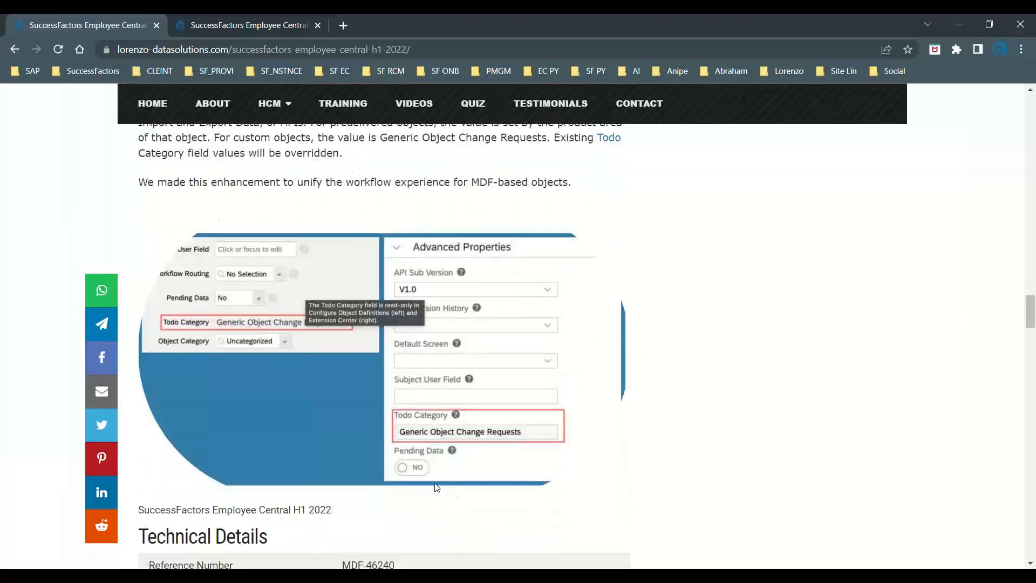
pyautogui.moveTo(432, 428)
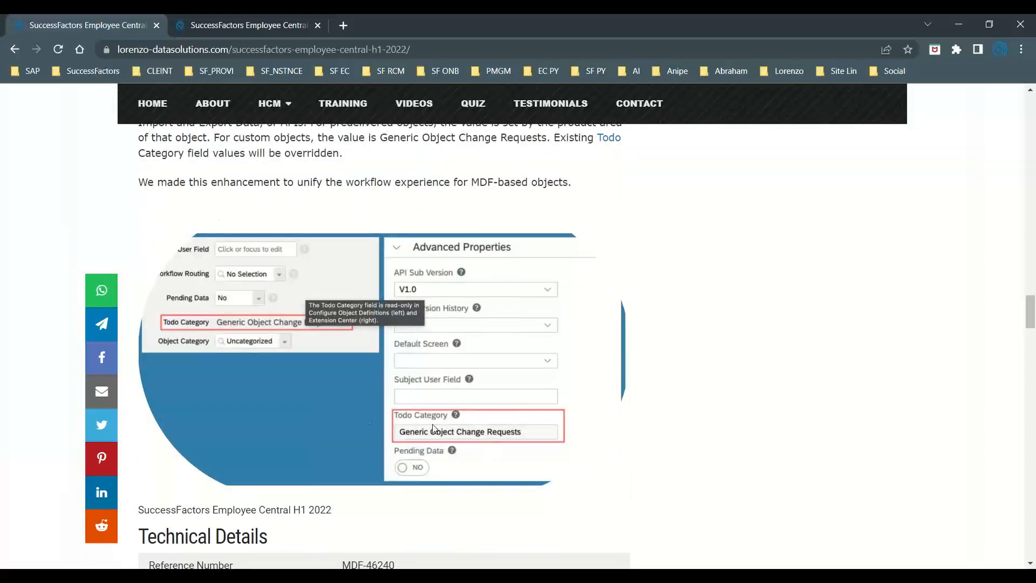
pyautogui.moveTo(181, 343)
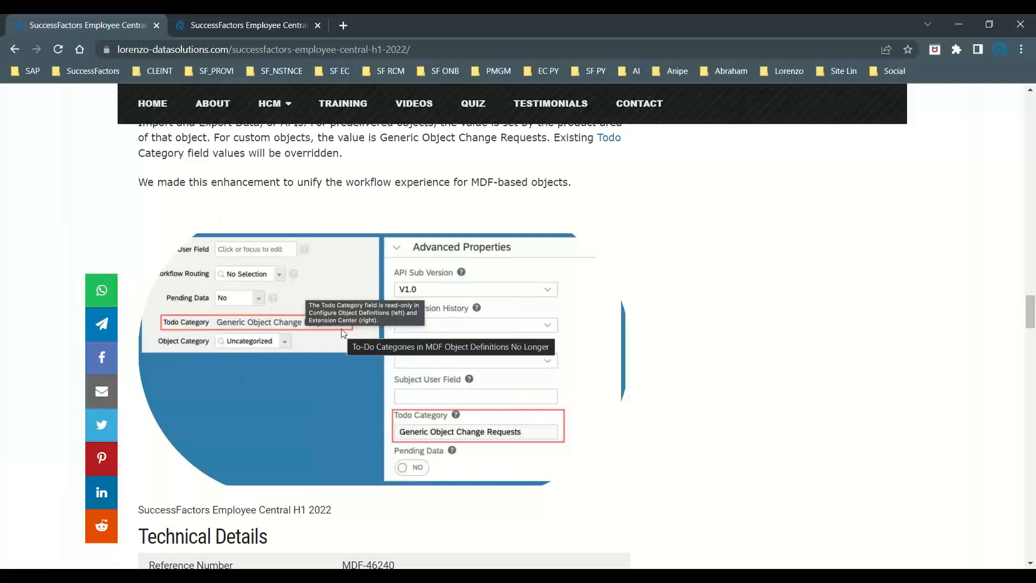
pyautogui.moveTo(435, 439)
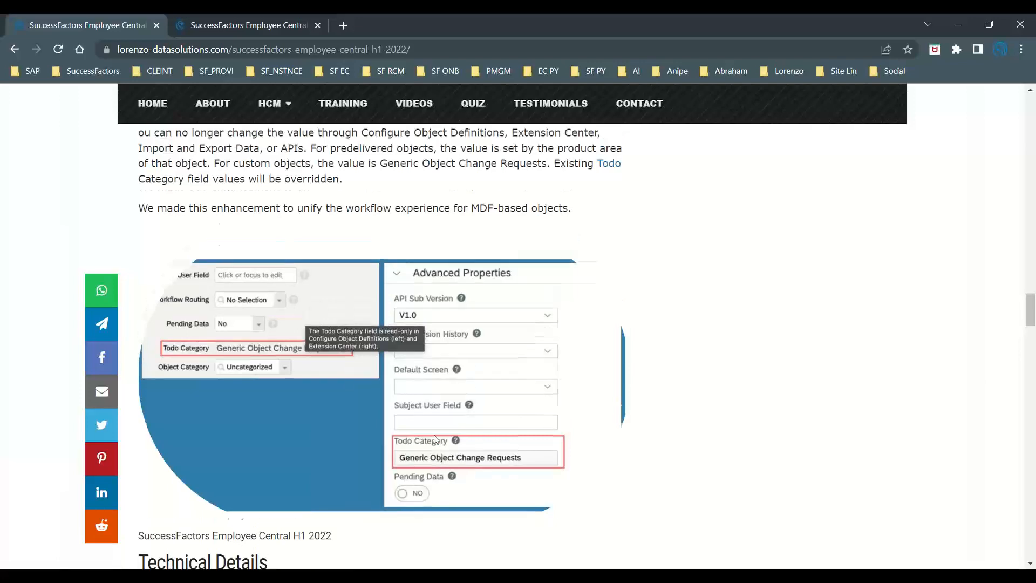
pyautogui.scroll(3)
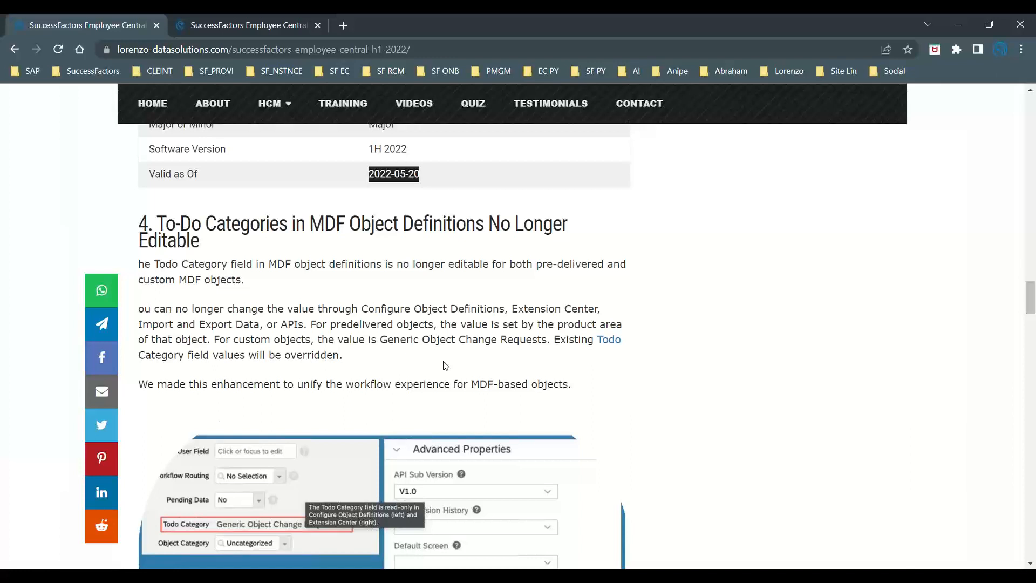
# Reach section 4's Technical Details table (MDF-46240, Metadata Framework To Do List)
pyautogui.scroll(-3)
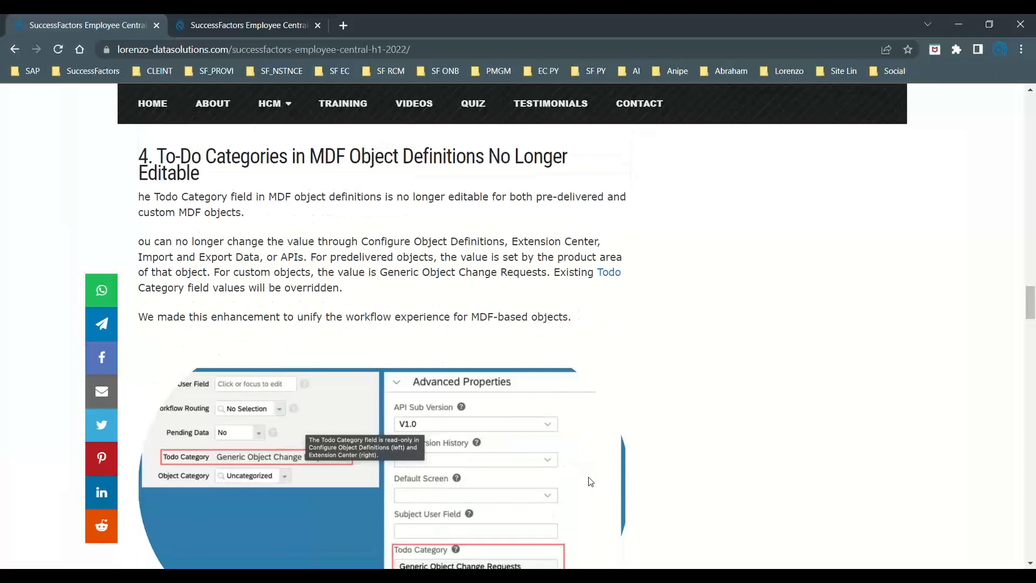
pyautogui.scroll(-3)
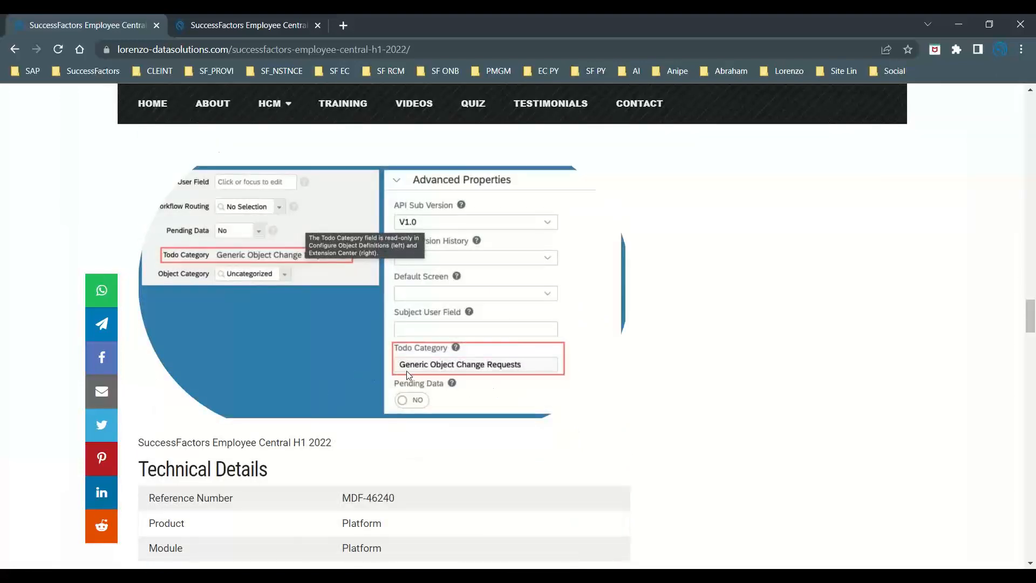
pyautogui.moveTo(467, 370)
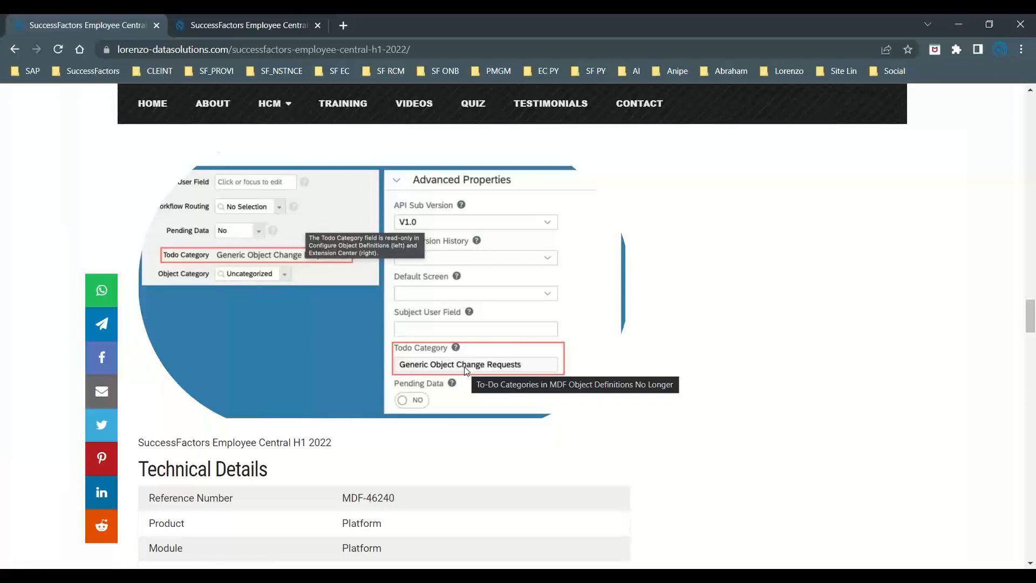
pyautogui.moveTo(548, 427)
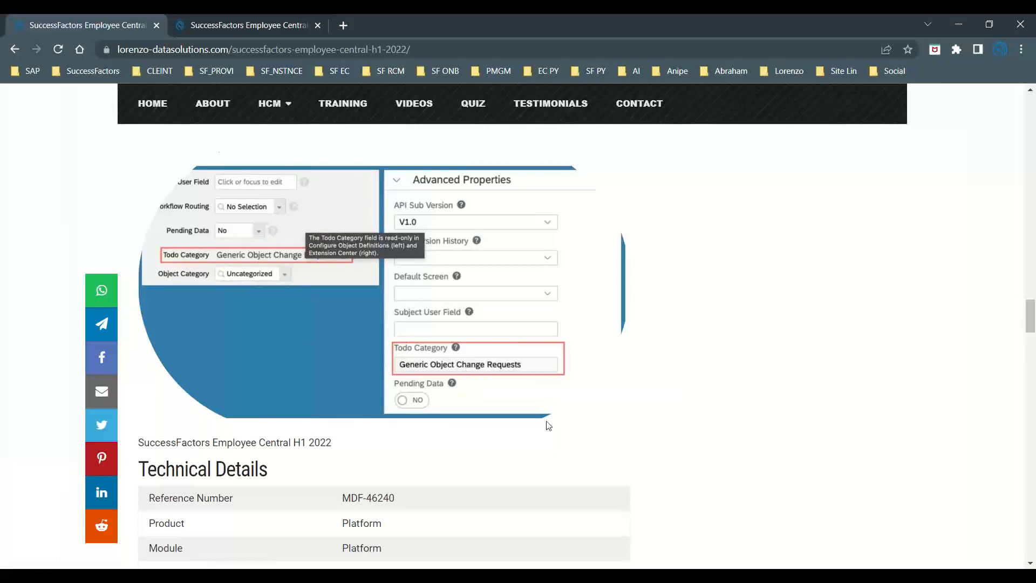
pyautogui.scroll(3)
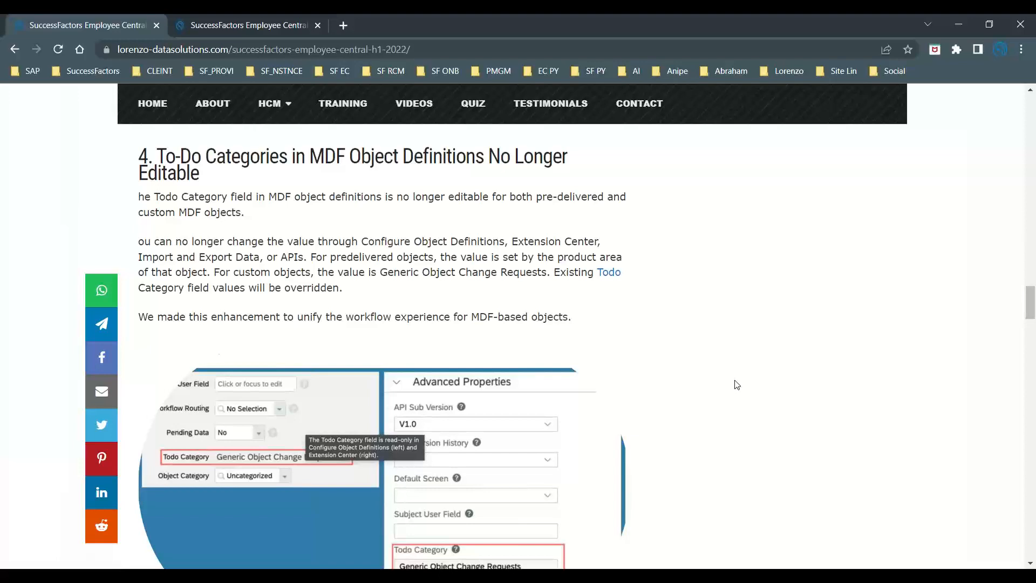
pyautogui.scroll(3)
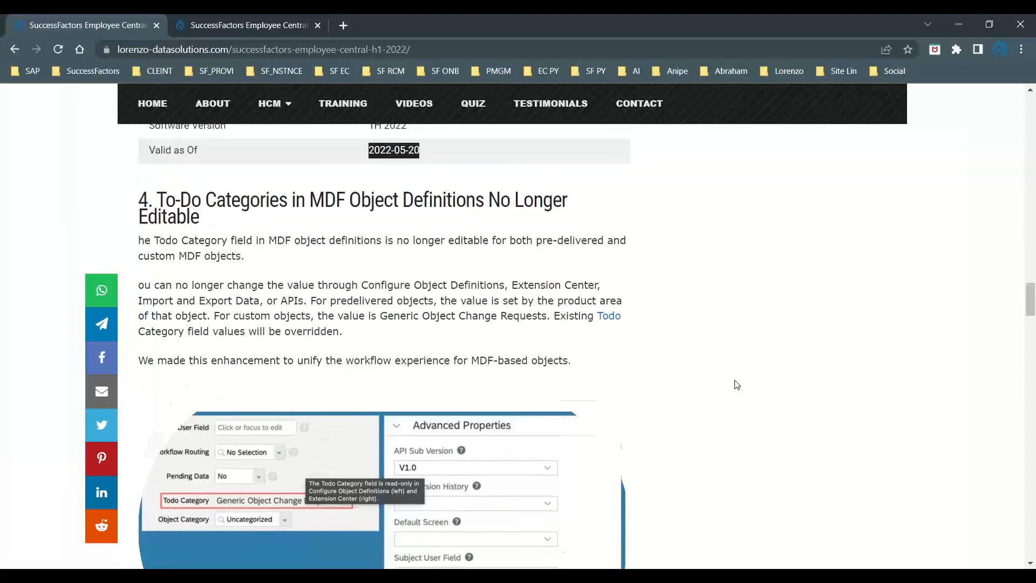
pyautogui.scroll(-3)
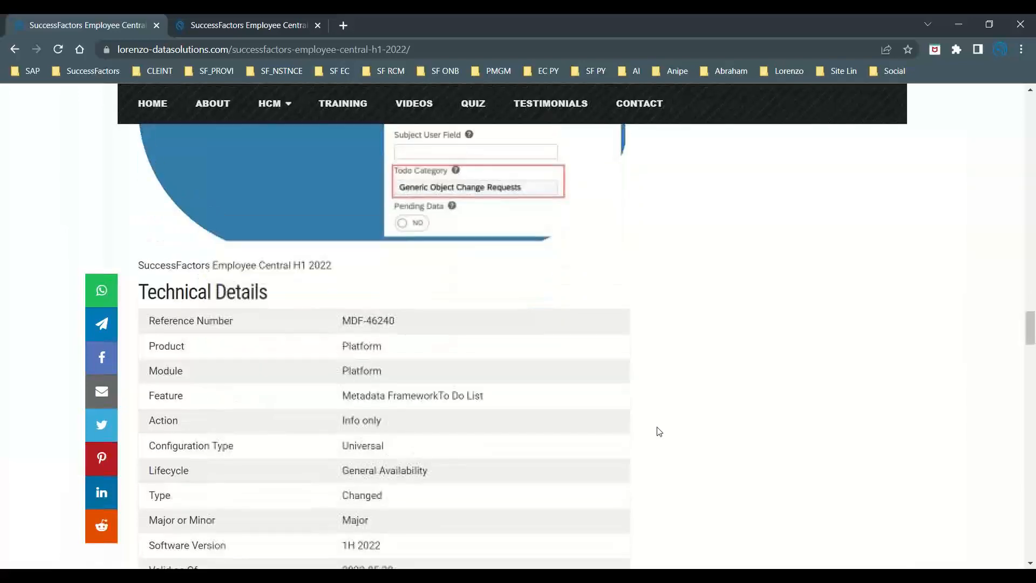
# Scroll to section 5 on Manage Organization, Pay and Job Structures permissions and its tip
pyautogui.scroll(-3)
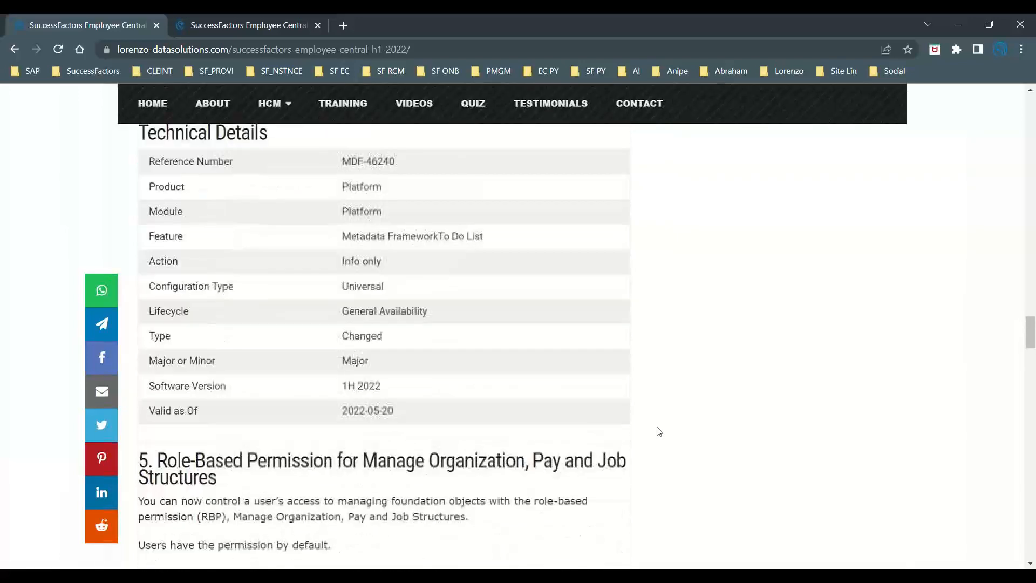
pyautogui.scroll(3)
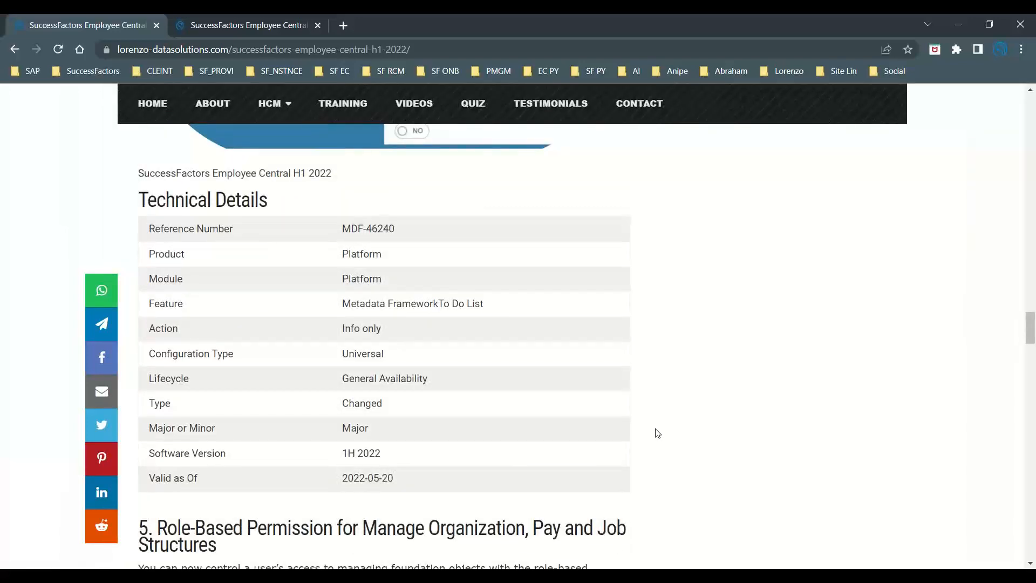
pyautogui.moveTo(675, 406)
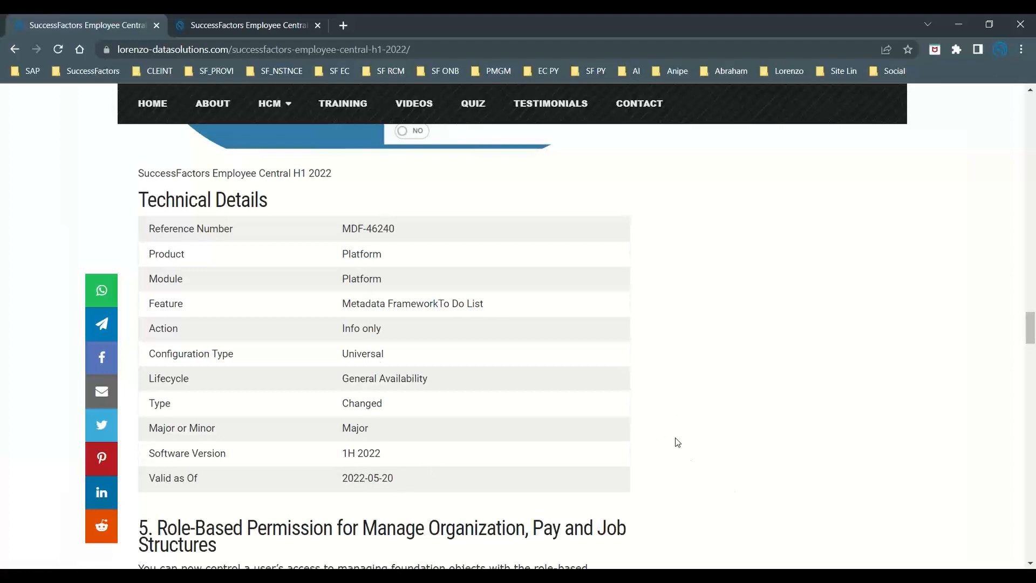
pyautogui.moveTo(667, 443)
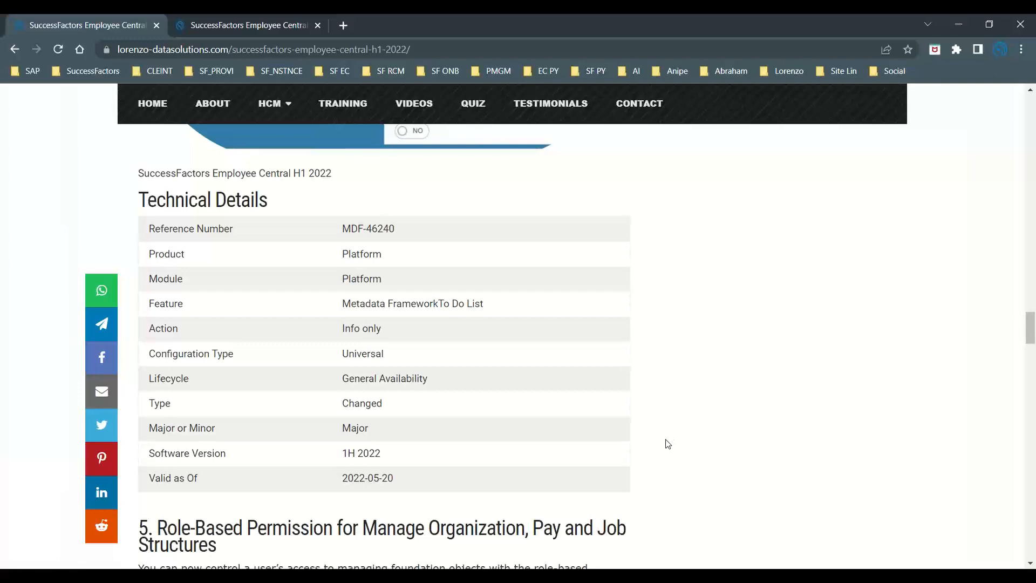
pyautogui.scroll(-3)
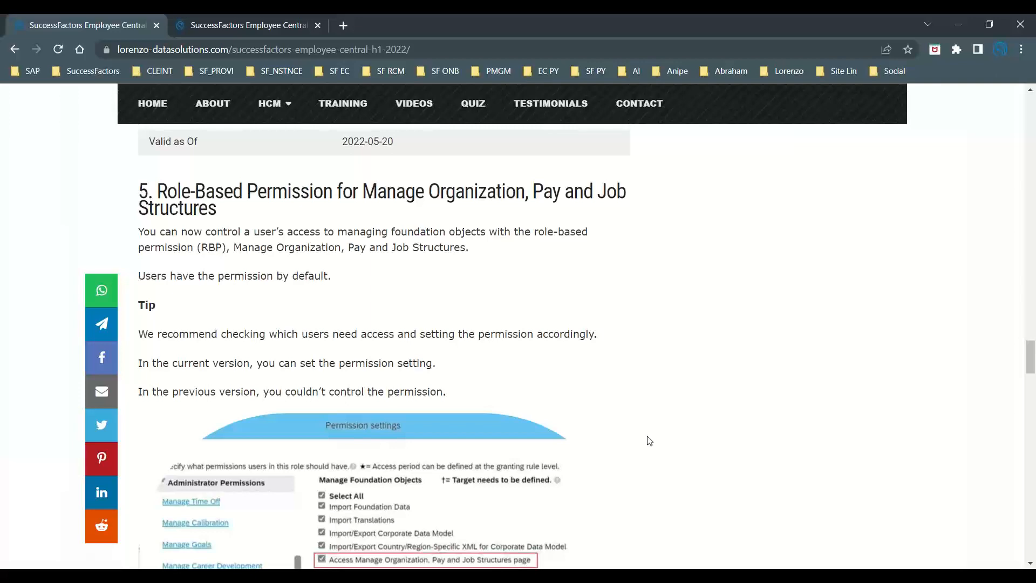
# Scroll past the permission screenshot and ECT-158032 details to section 6 on inactive-user workflow searches
pyautogui.scroll(-3)
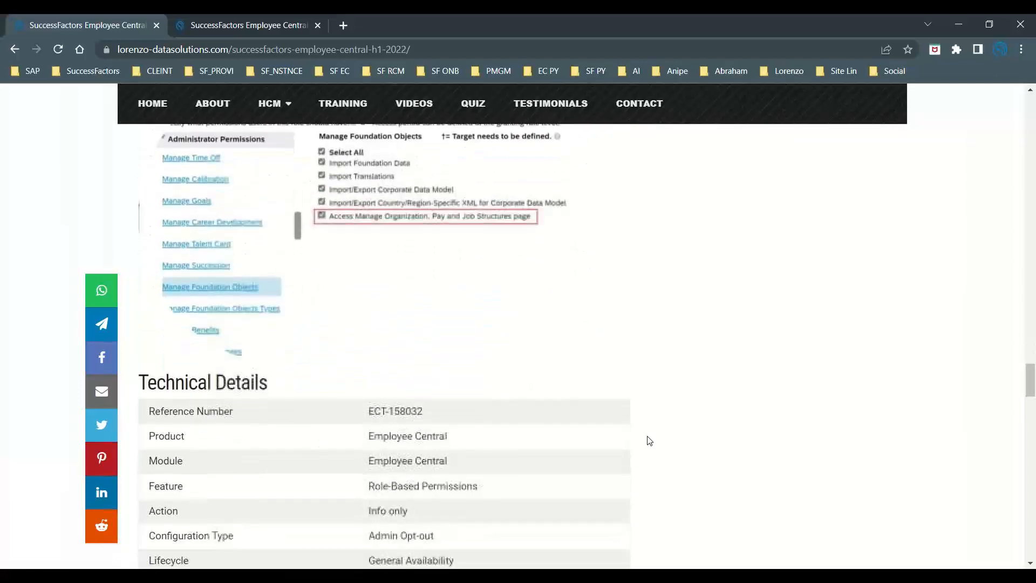
pyautogui.scroll(-3)
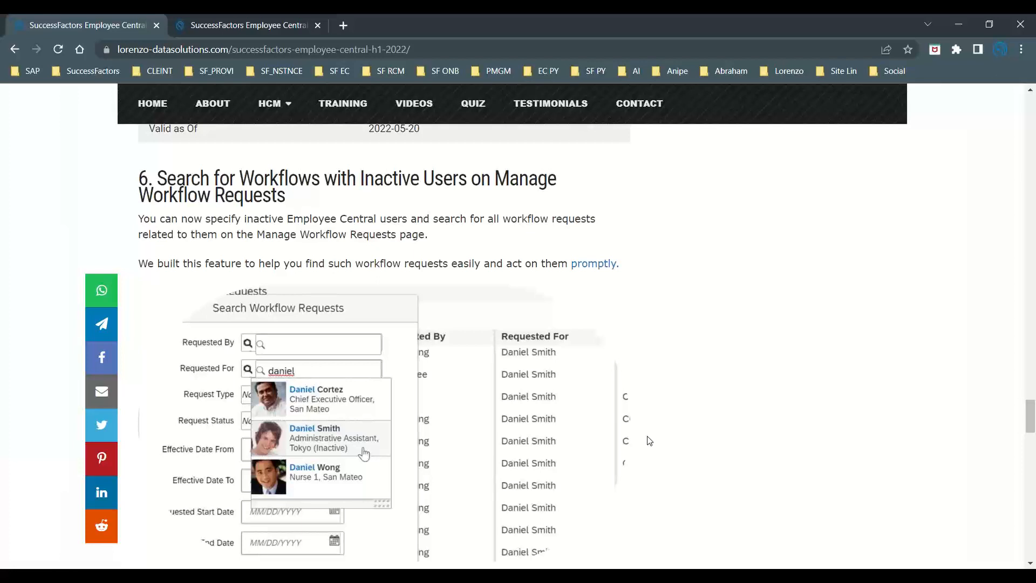
pyautogui.moveTo(253, 355)
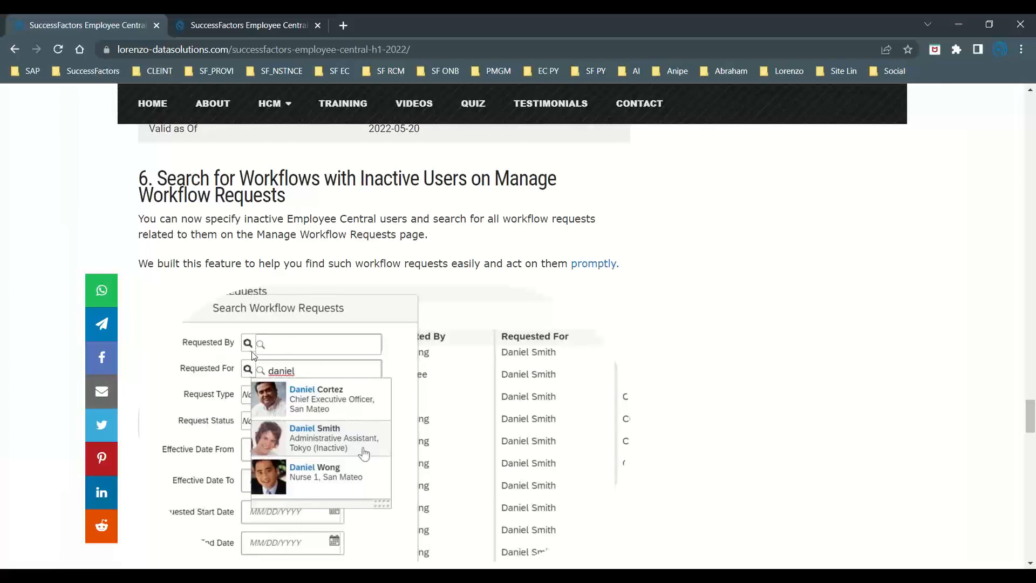
pyautogui.moveTo(281, 348)
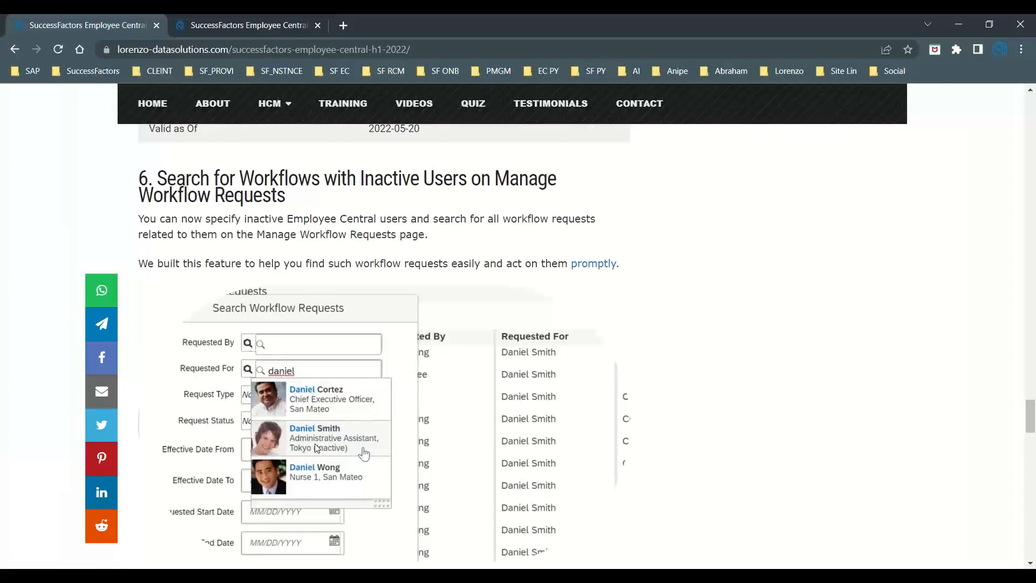
pyautogui.moveTo(364, 456)
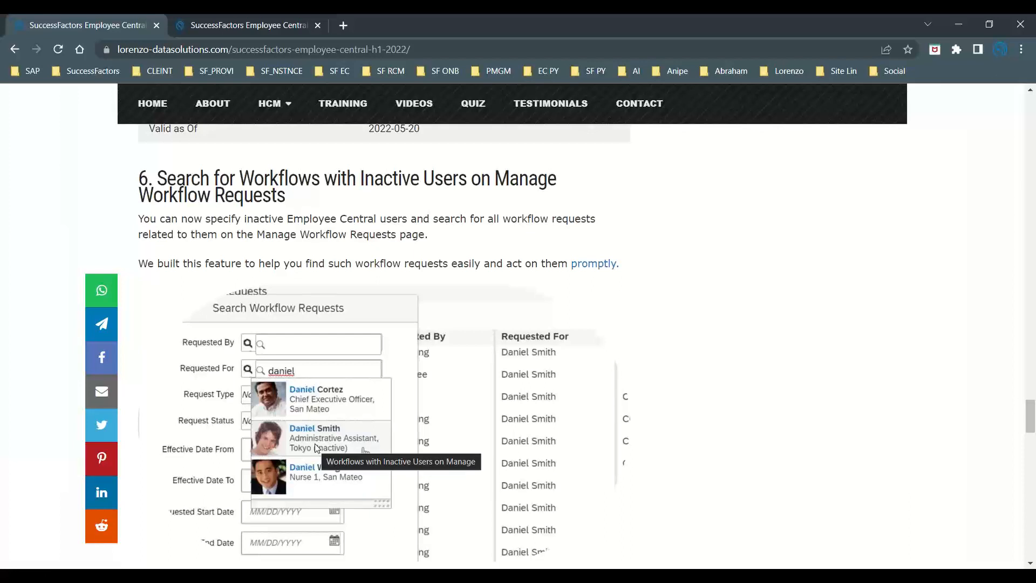
pyautogui.moveTo(454, 405)
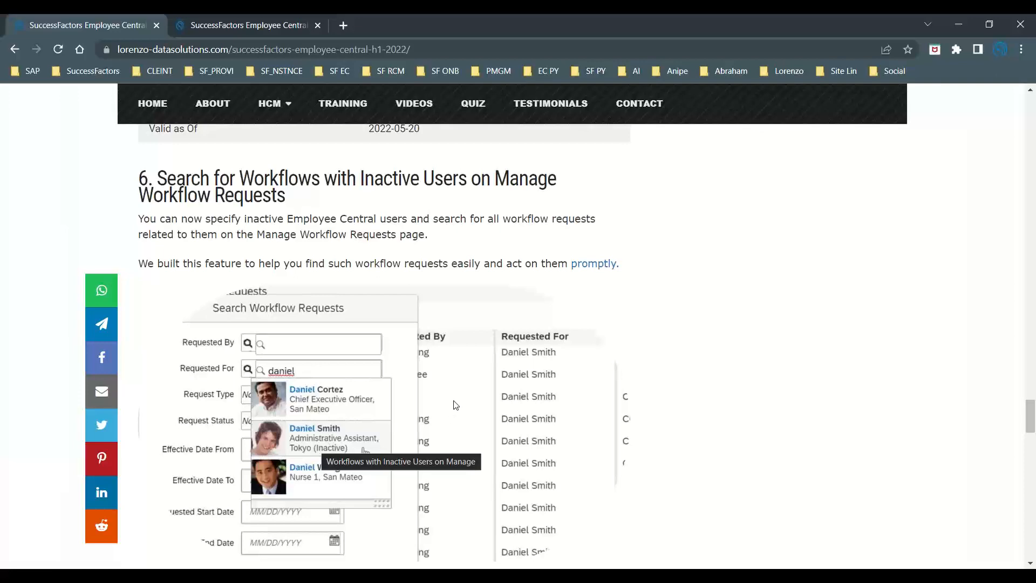
pyautogui.scroll(-3)
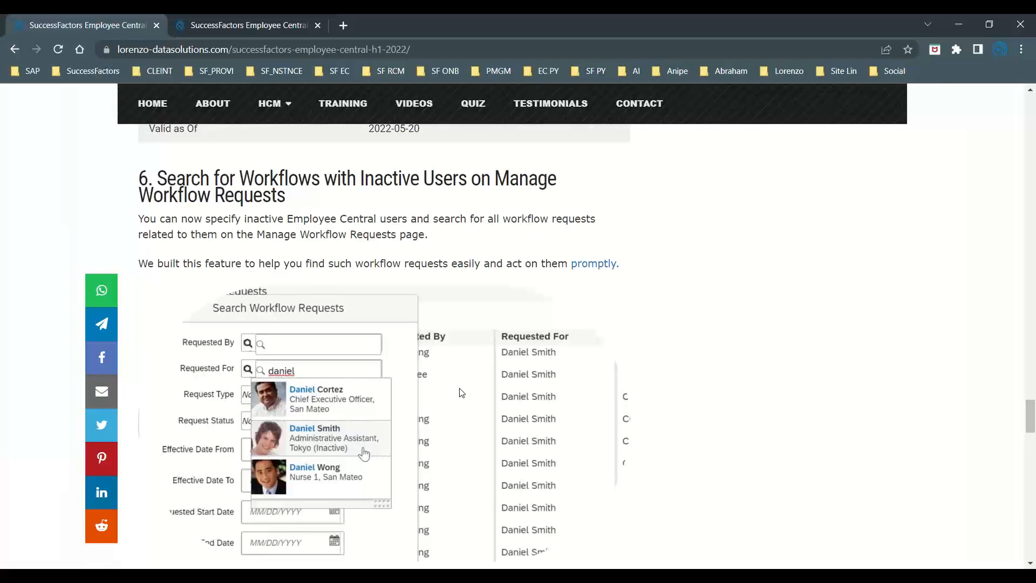
# Scroll back to the top showing the post title, introduction and release schedule
pyautogui.scroll(-3)
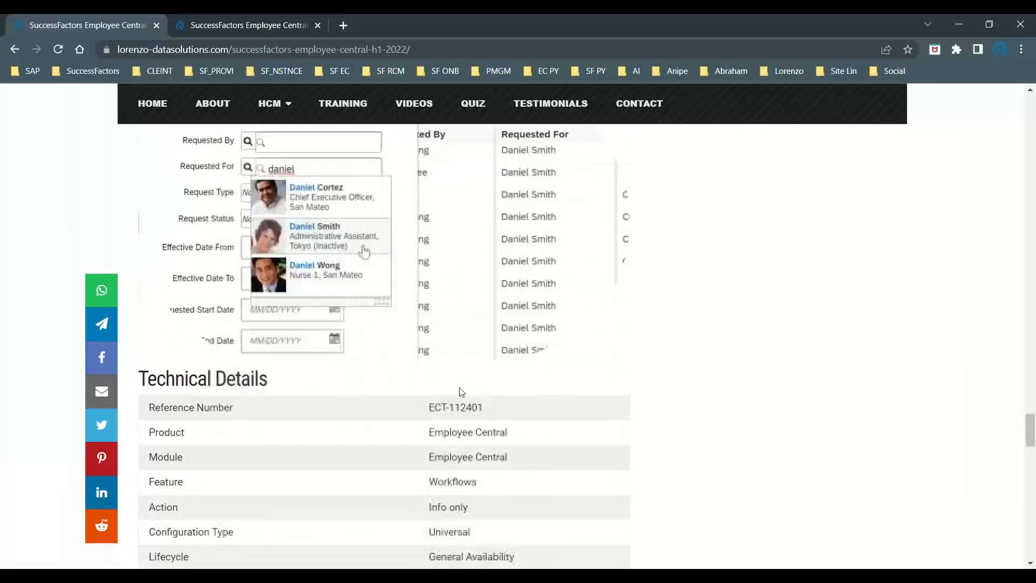
pyautogui.scroll(-3)
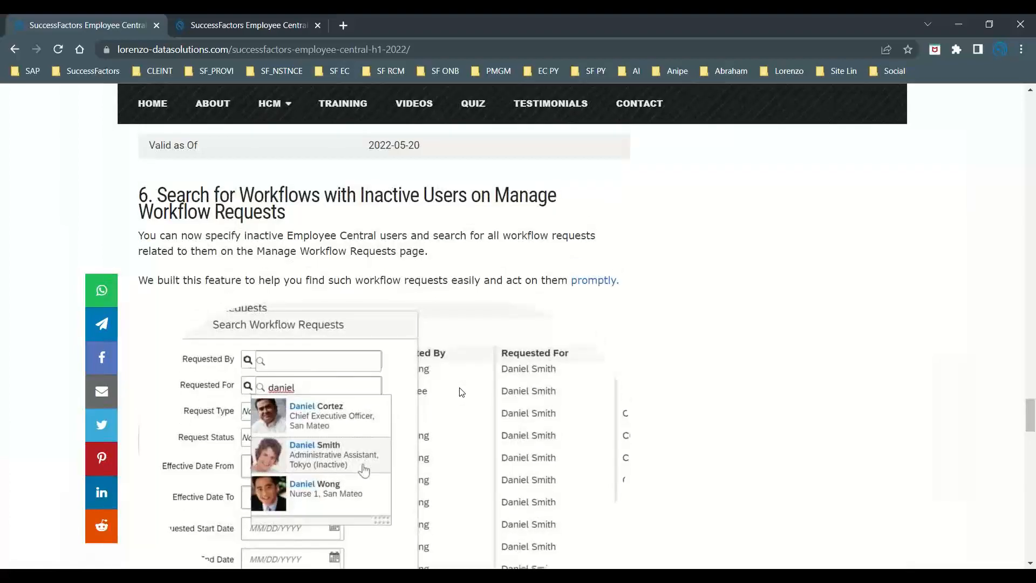
pyautogui.scroll(-3)
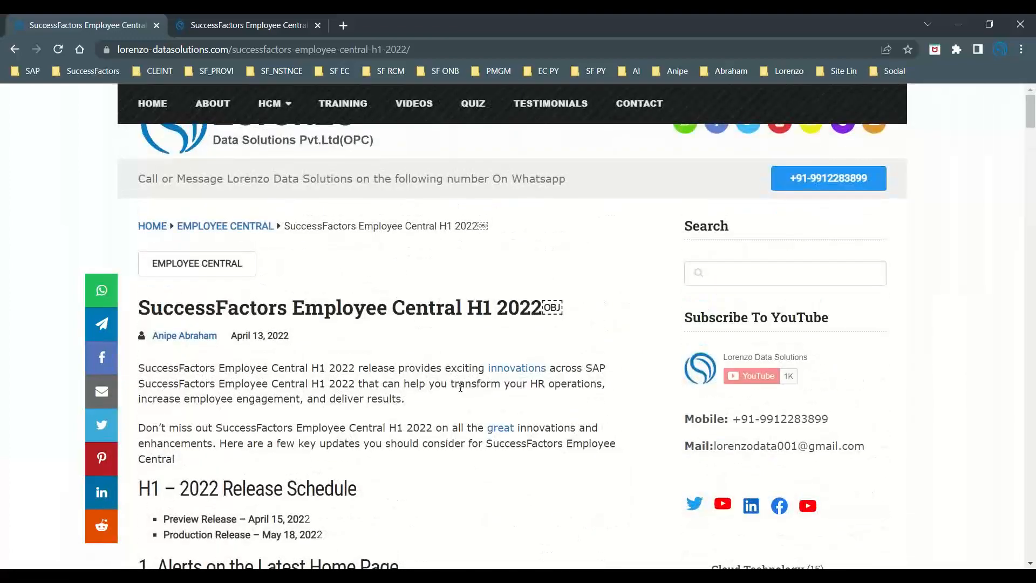
pyautogui.scroll(-3)
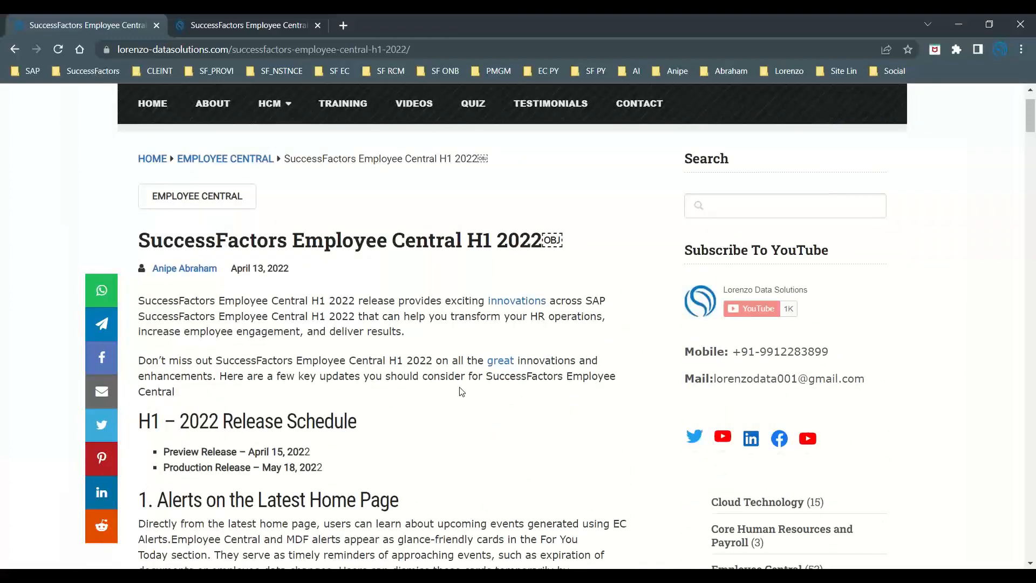